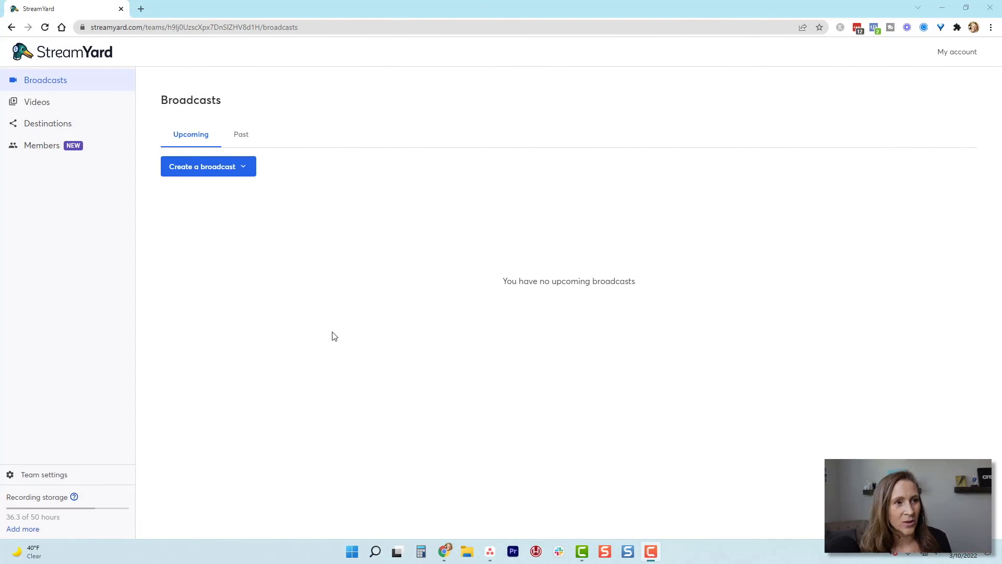
{"action": "mouse_move", "coordinate": [337, 330]}
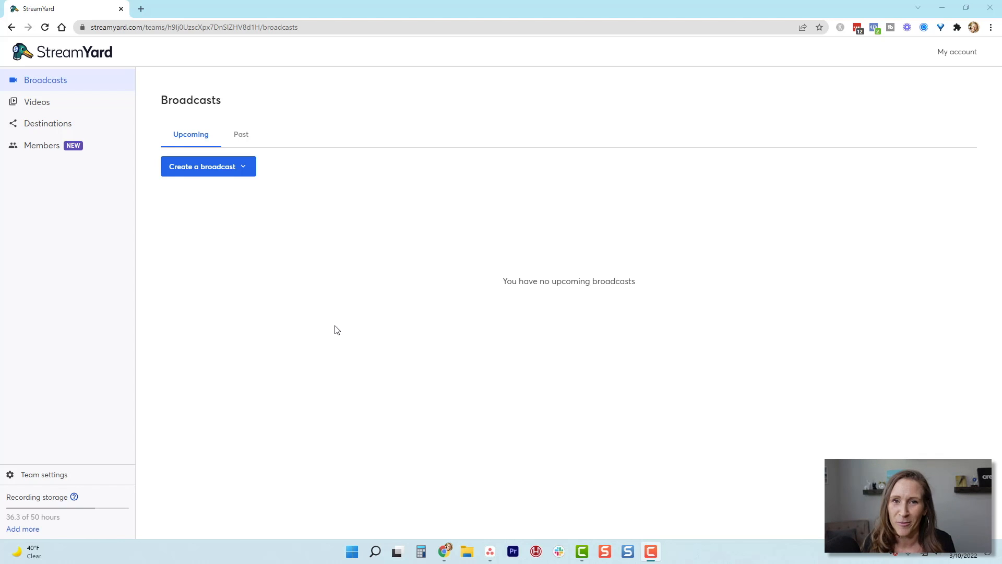
{"action": "mouse_move", "coordinate": [209, 171]}
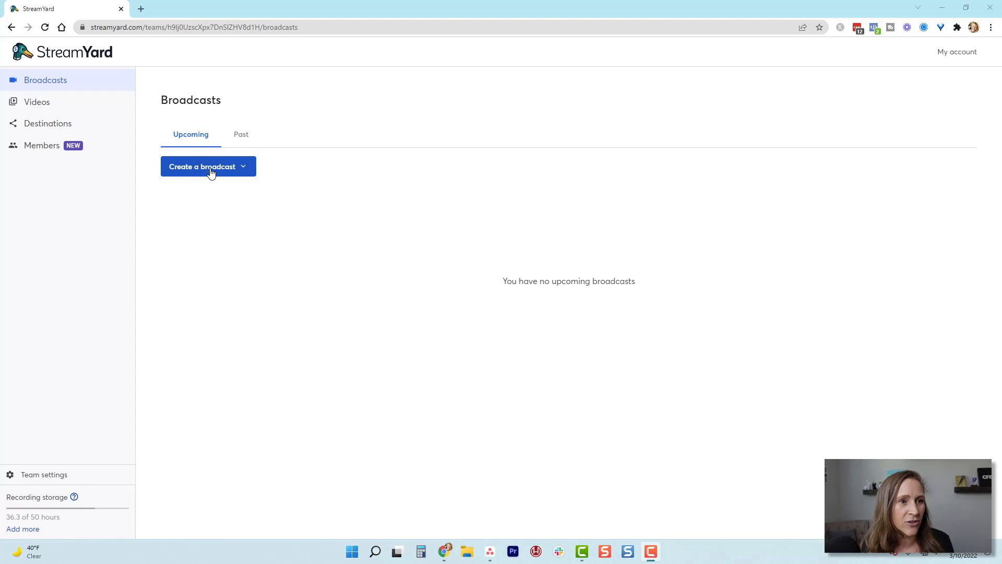
{"action": "mouse_move", "coordinate": [243, 169]}
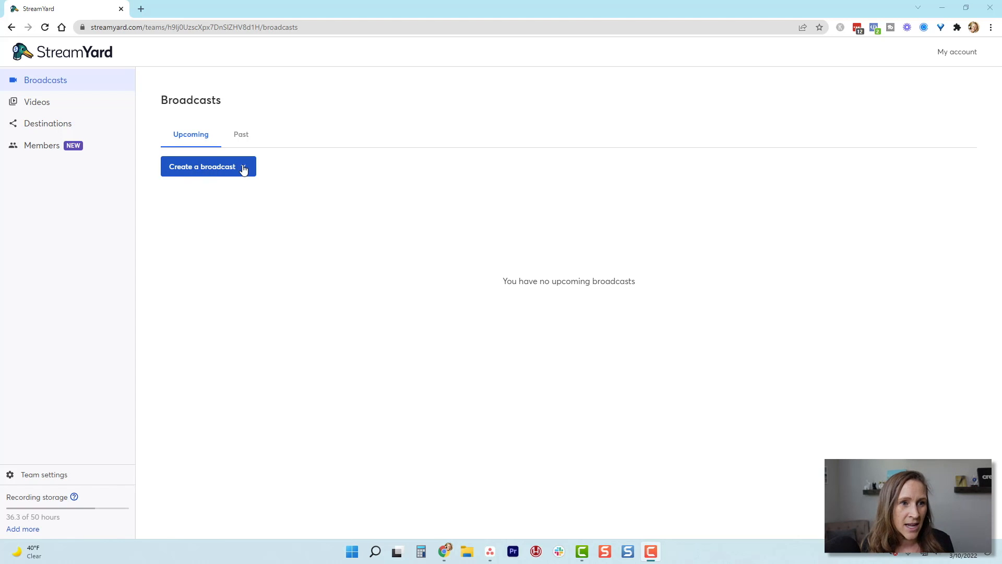
Start a new broadcast from the Create menu, reaching the Broadcast to dialog.
{"action": "left_click", "coordinate": [208, 165]}
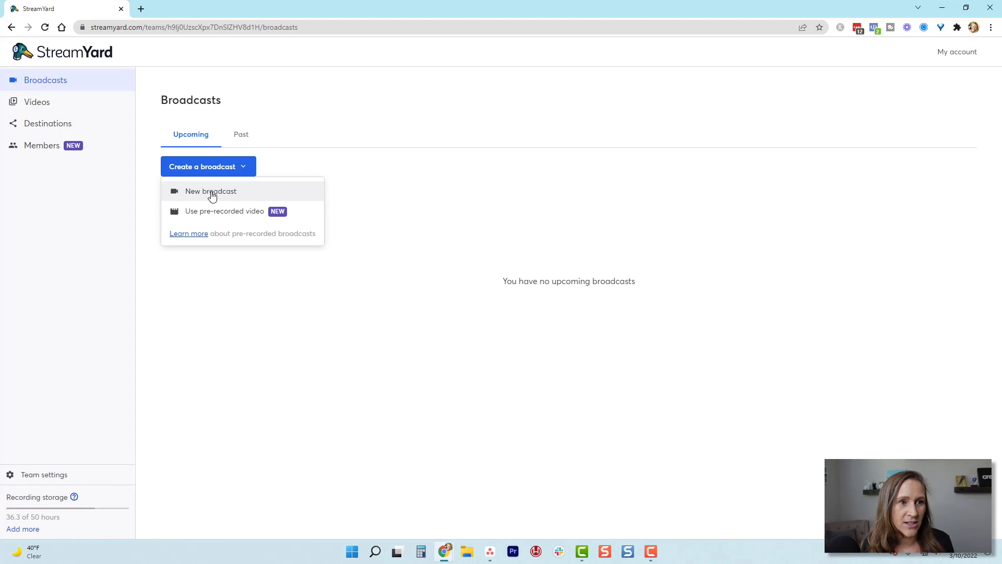
{"action": "left_click", "coordinate": [210, 191]}
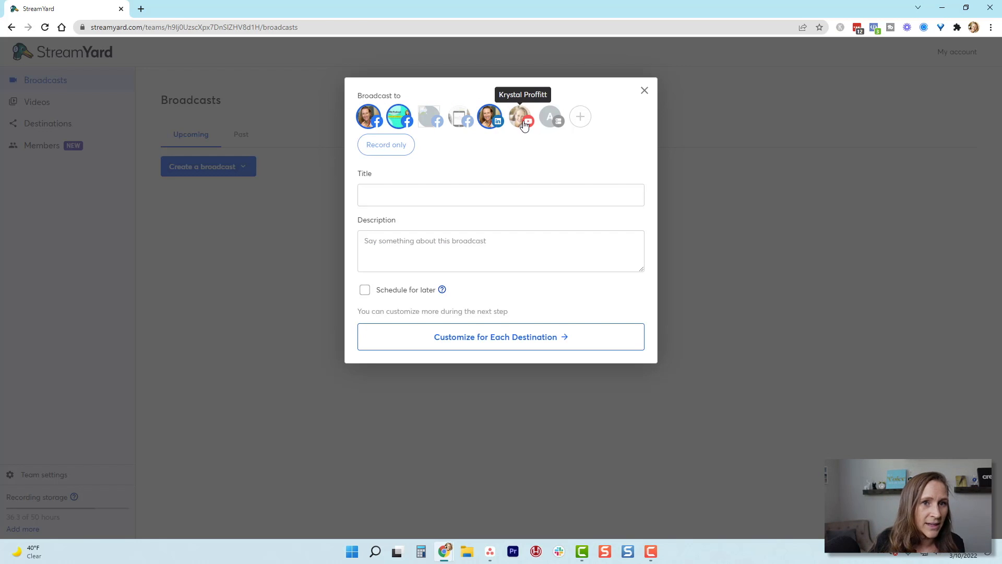
{"action": "left_click", "coordinate": [521, 115]}
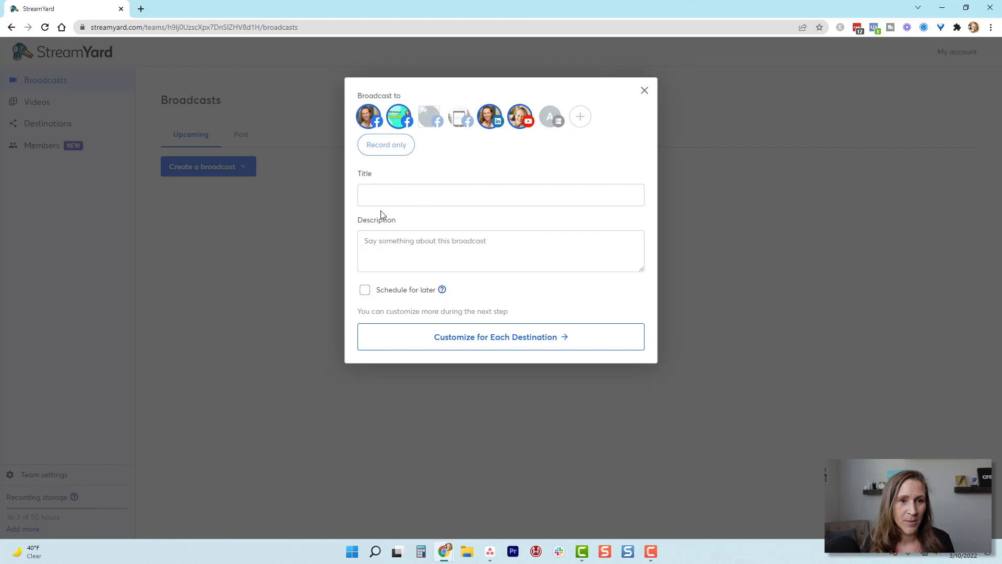
Enter 'Test Interview' as the broadcast title.
{"action": "left_click", "coordinate": [499, 196]}
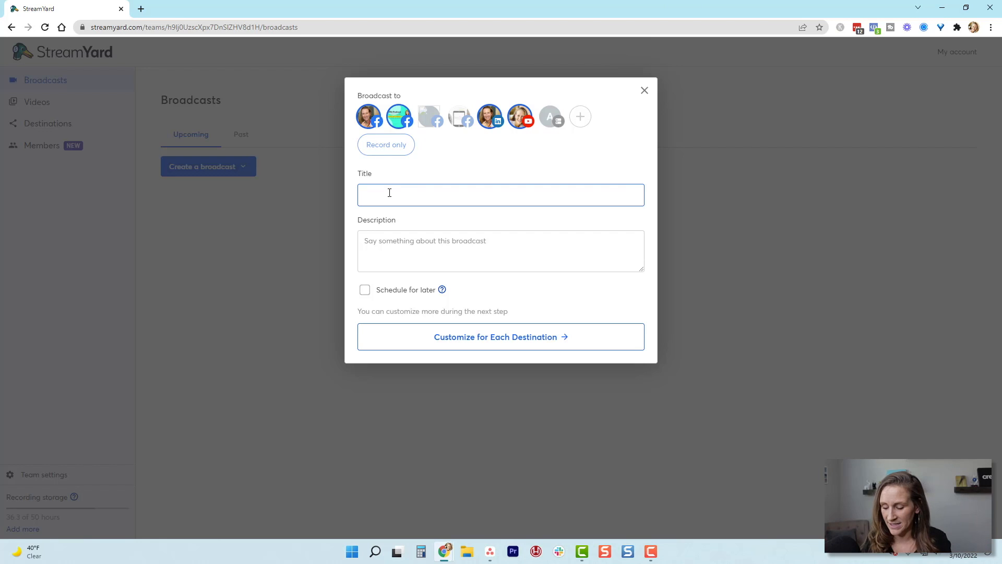
{"action": "type", "text": "Test"}
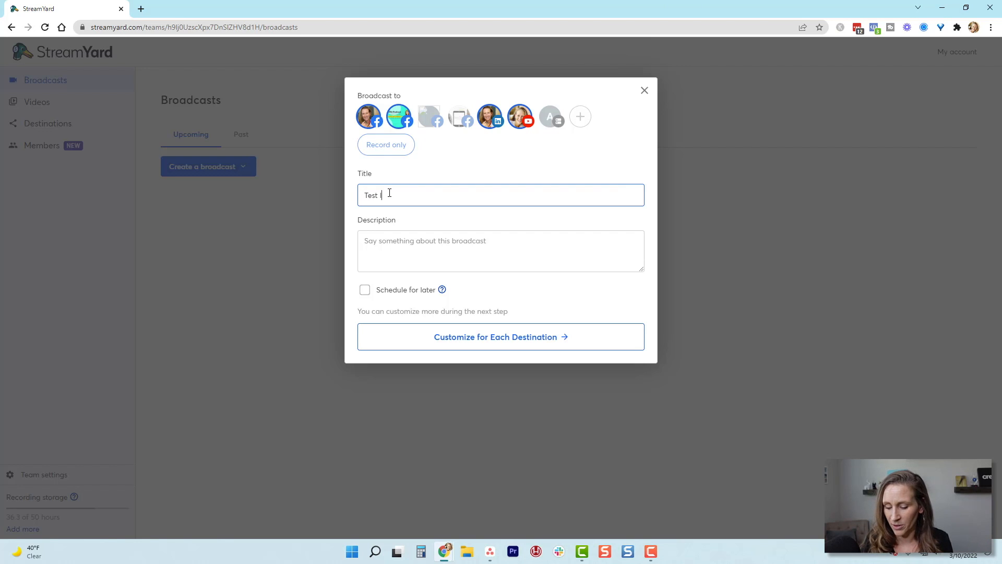
{"action": "type", "text": "Interview"}
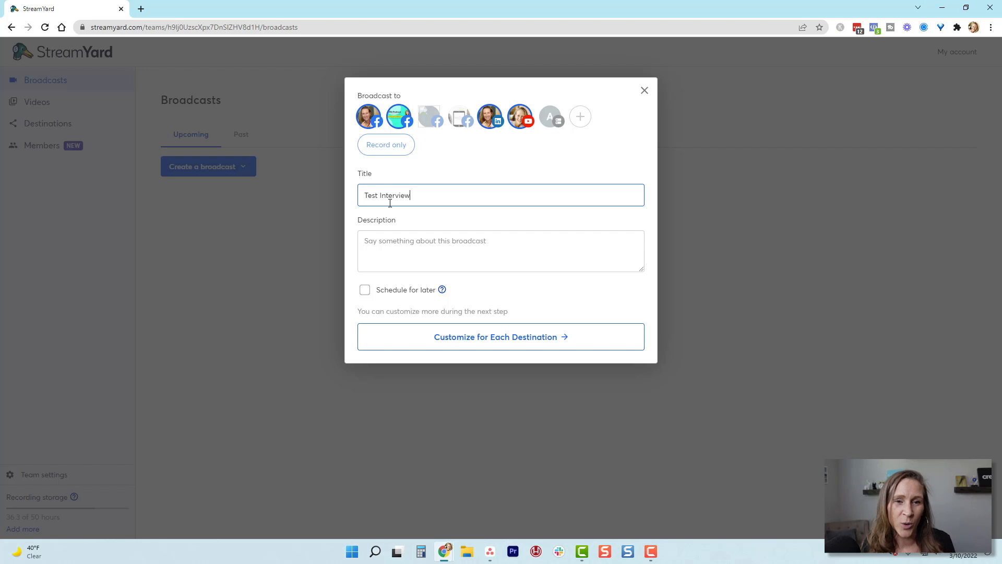
{"action": "mouse_move", "coordinate": [386, 250]}
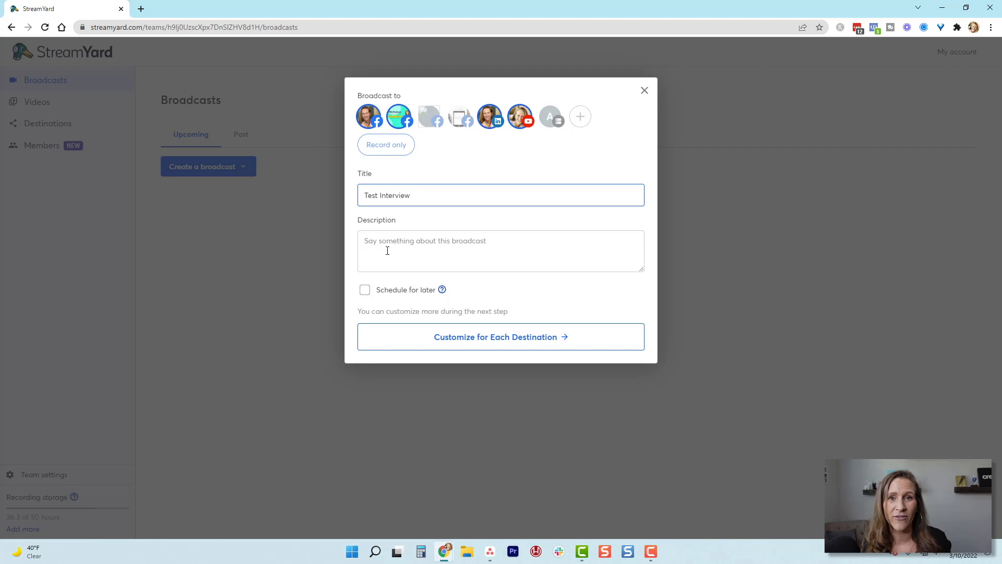
Write description lines for topics discussed, guest name and go-live time.
{"action": "left_click", "coordinate": [500, 250]}
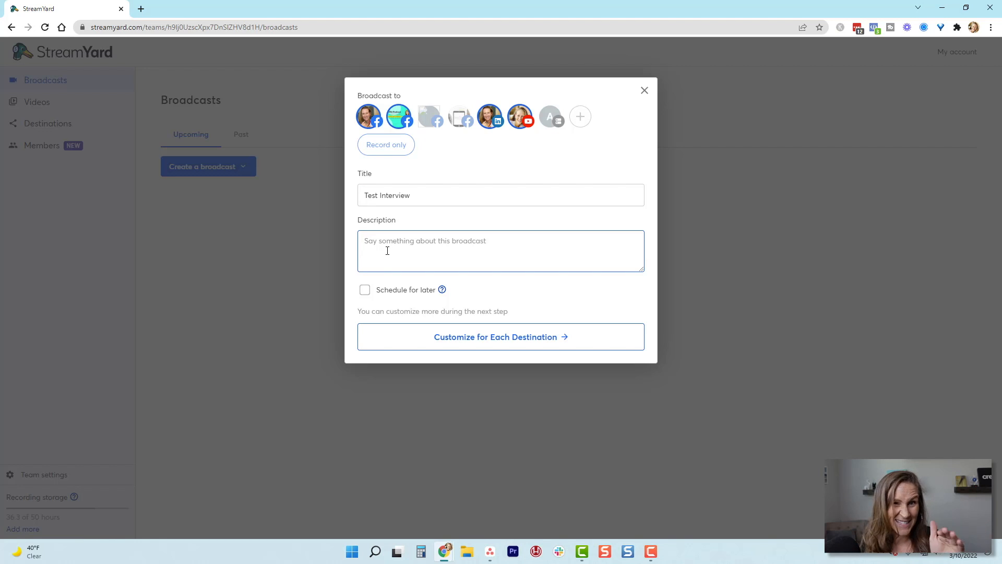
{"action": "type", "text": "Put"}
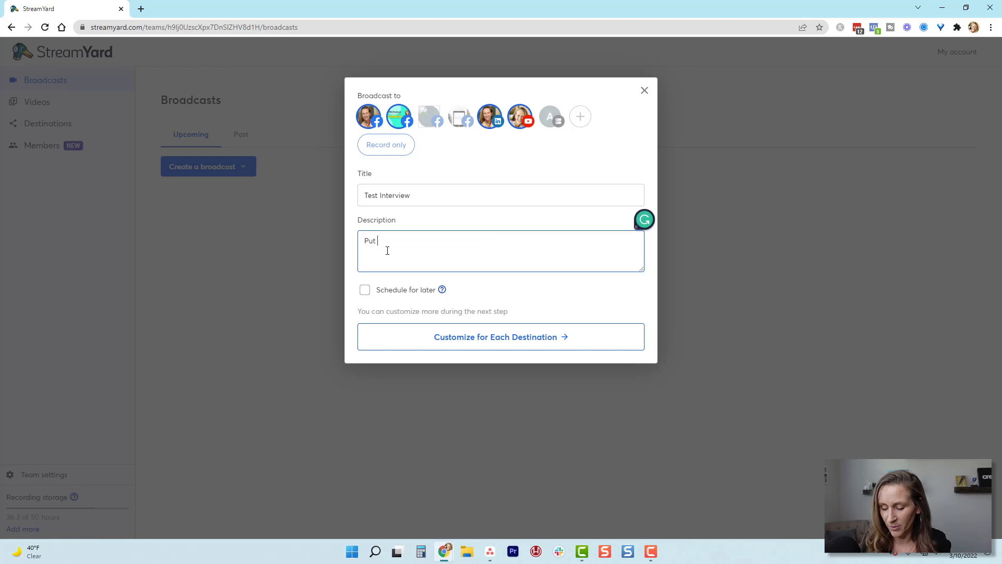
{"action": "type", "text": "topic"}
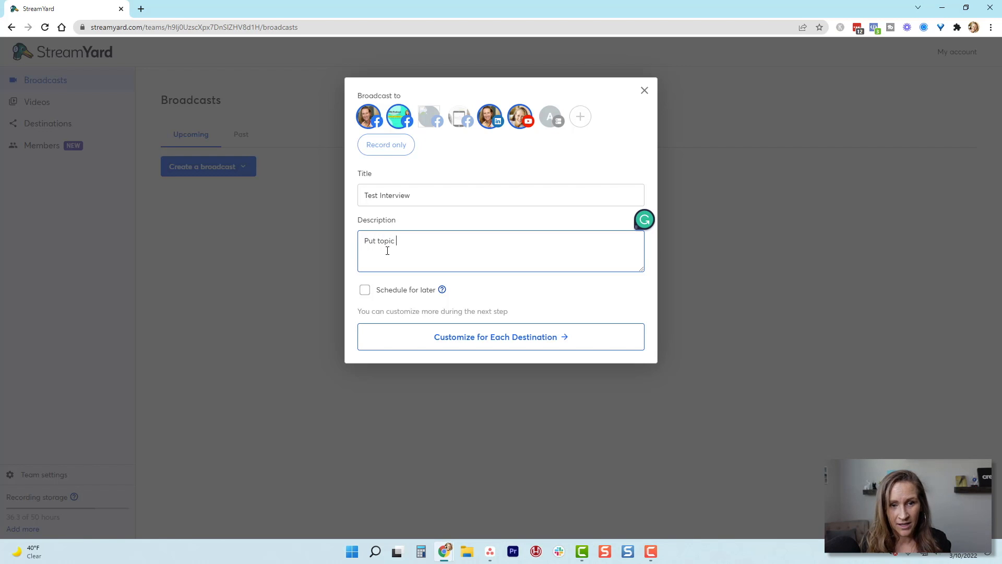
{"action": "type", "text": "(s)"}
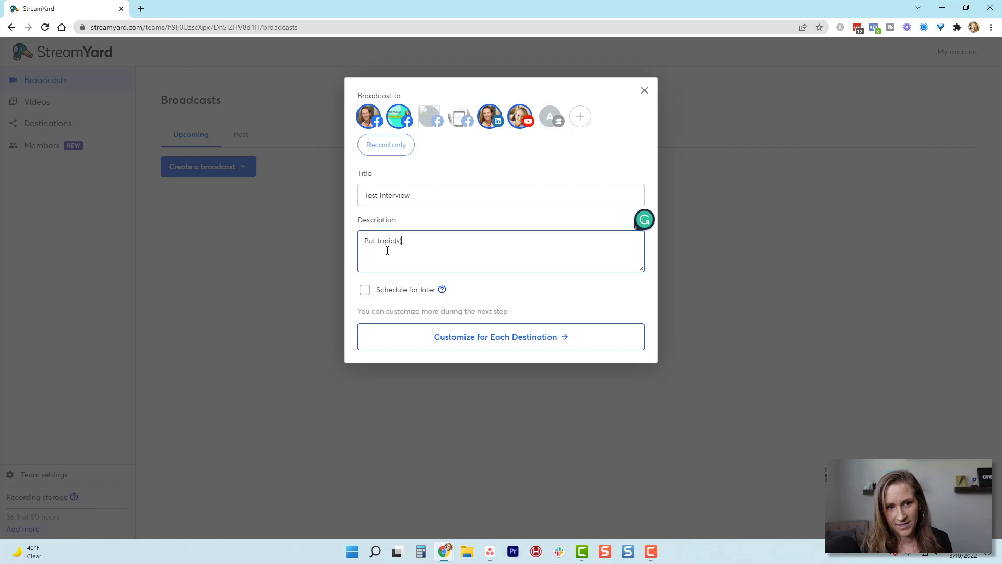
{"action": "type", "text": "that will be di"}
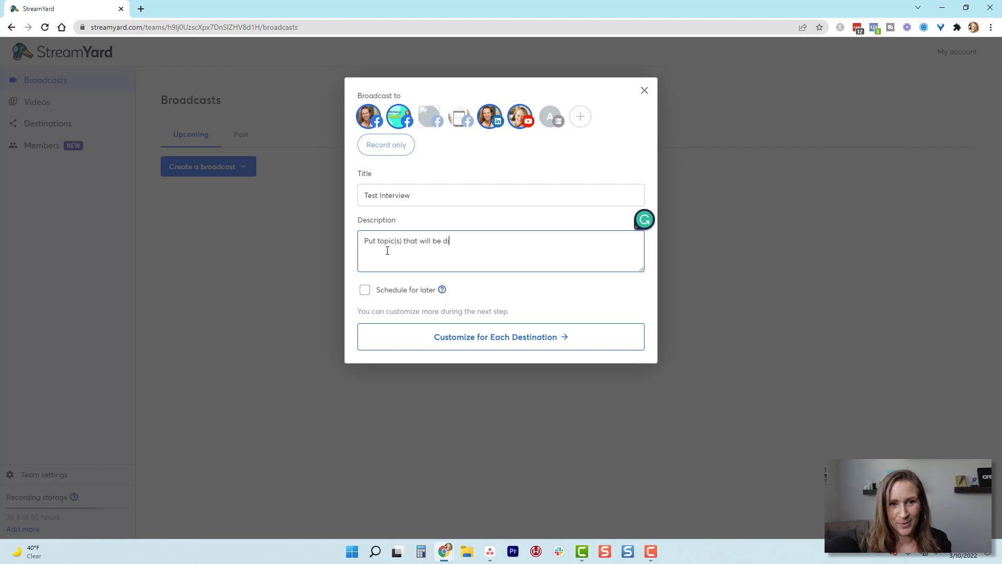
{"action": "type", "text": "scus"}
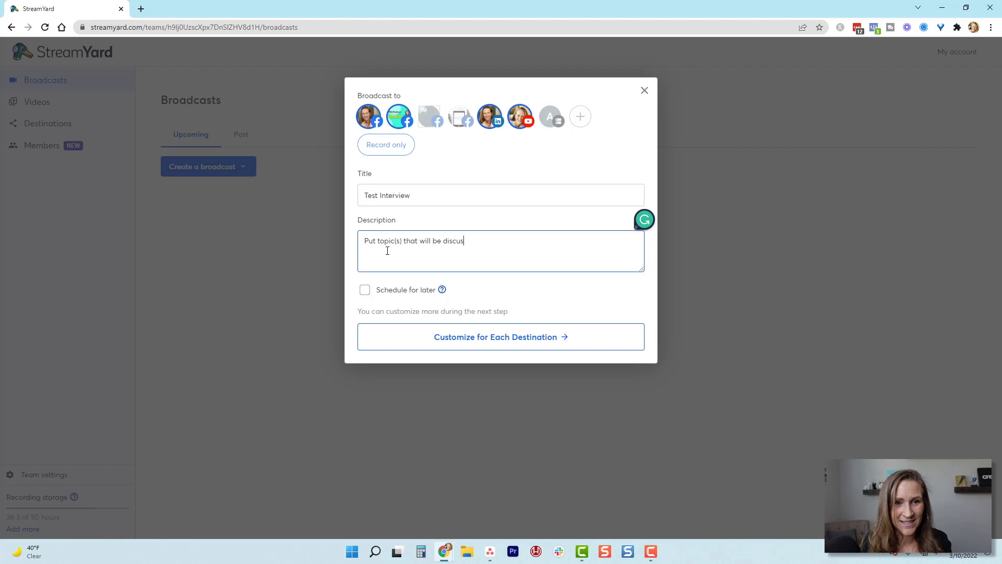
{"action": "type", "text": "sed."}
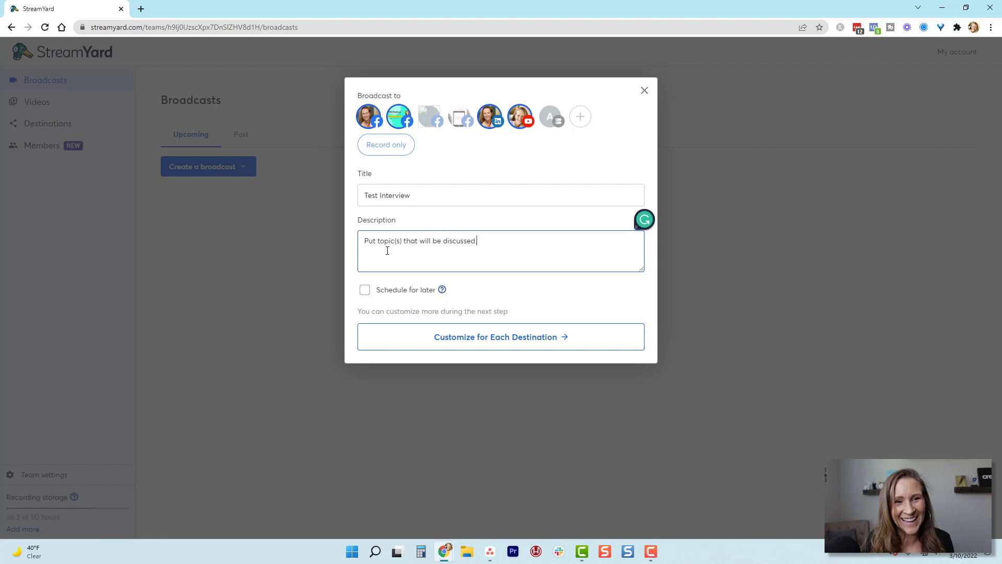
{"action": "key", "text": "enter"}
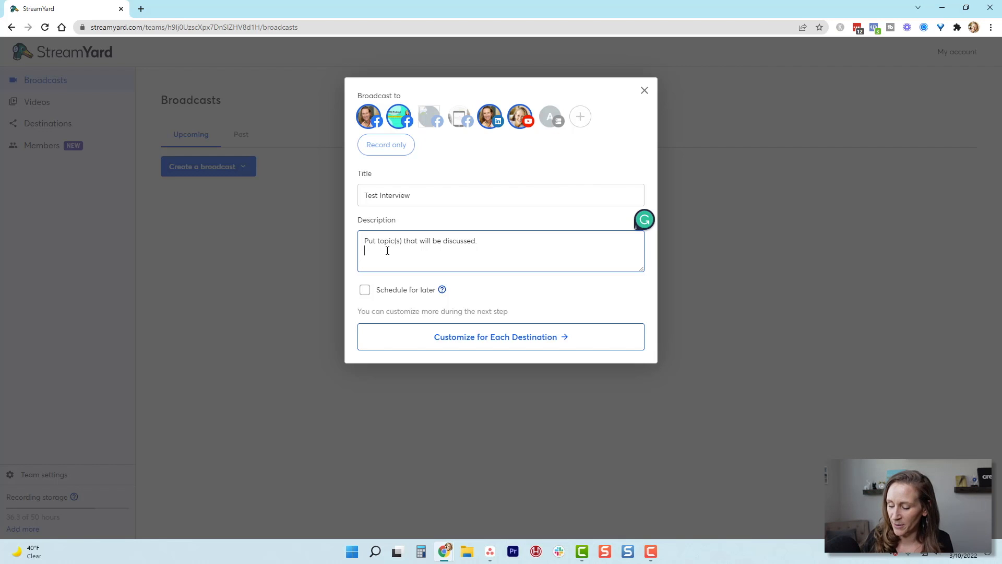
{"action": "type", "text": "Name of guest"}
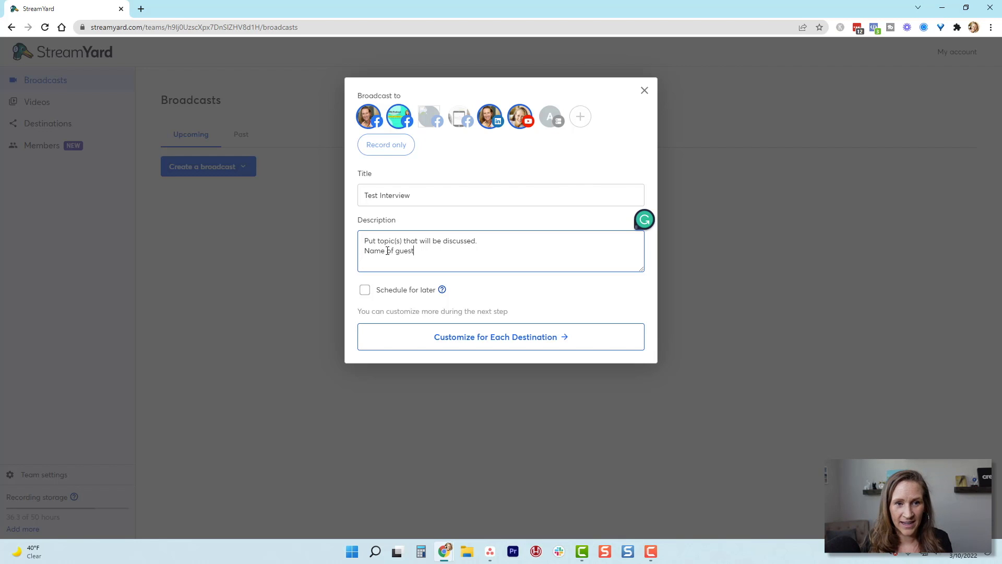
{"action": "type", "text": "What"}
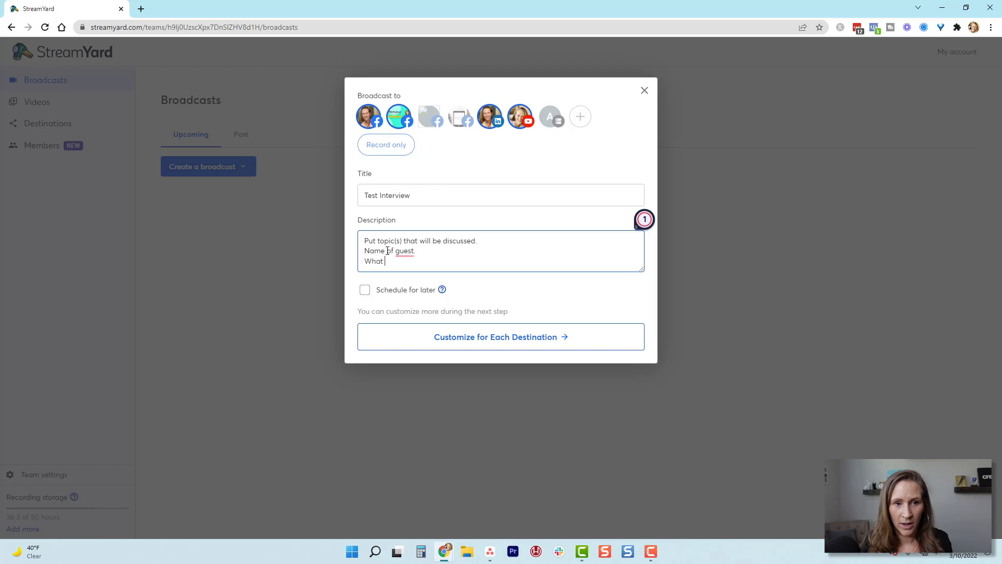
{"action": "type", "text": "time you're going live."}
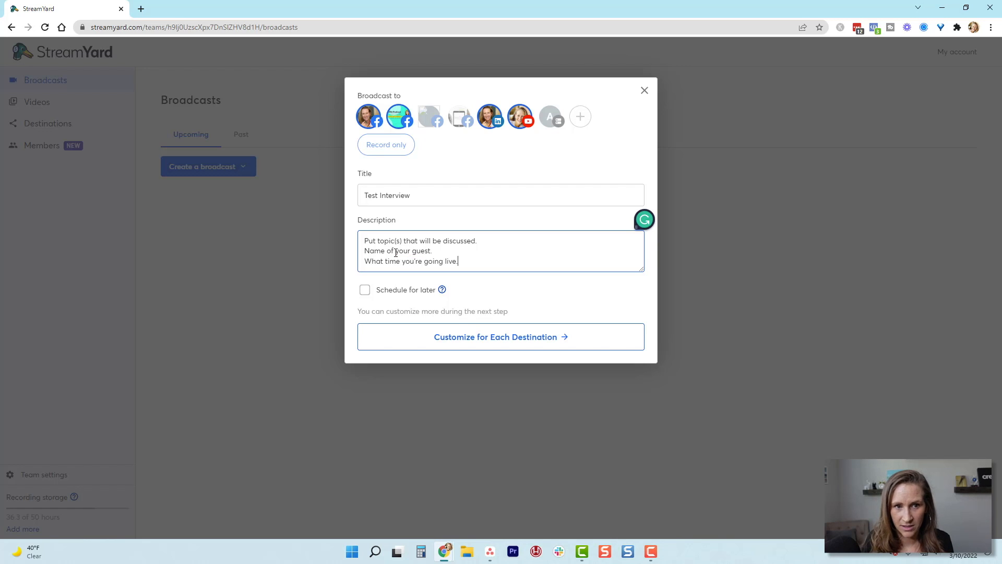
Add description lines for a comments prompt and a Q&A reminder at the end.
{"action": "key", "text": "enter"}
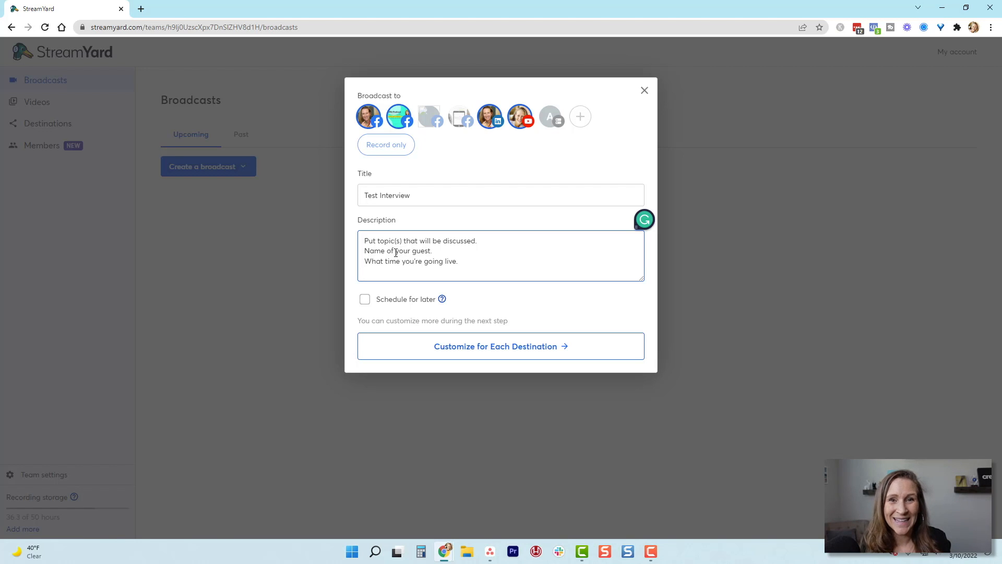
{"action": "type", "text": "Make sure you show up live and put your questions in the comments."}
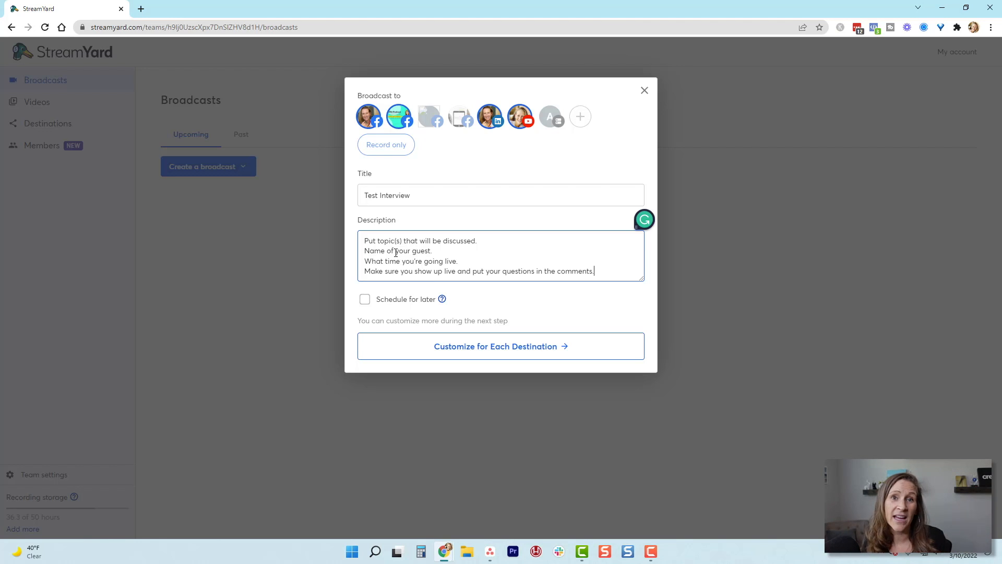
{"action": "mouse_move", "coordinate": [659, 314]}
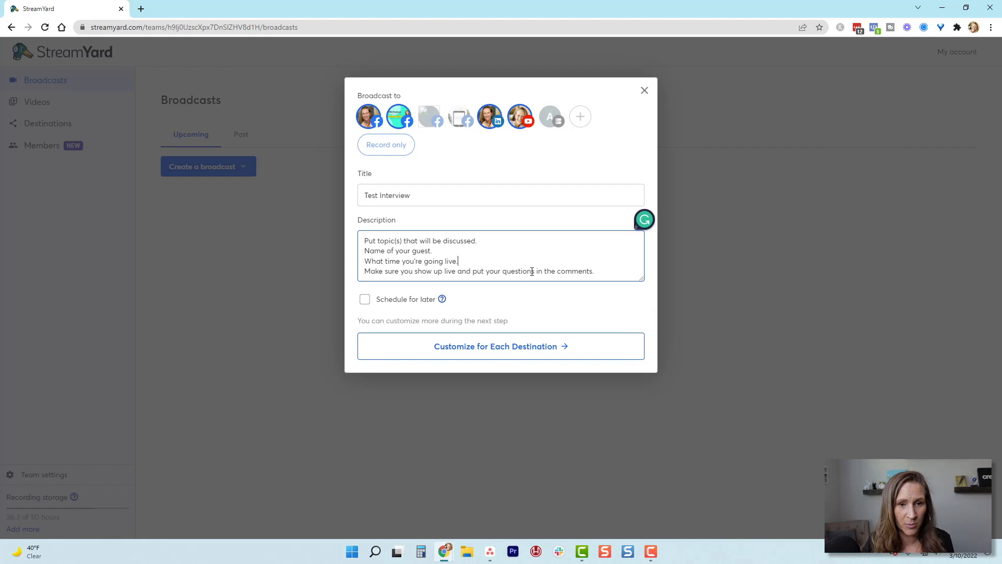
{"action": "type", "text": "Stick around until"}
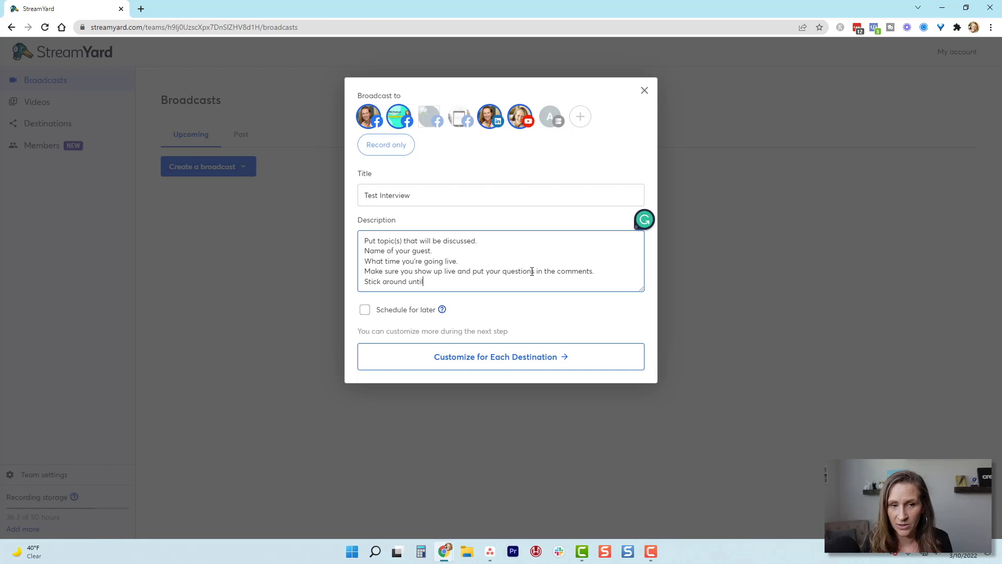
{"action": "type", "text": "the end for some live Q&A with our guest."}
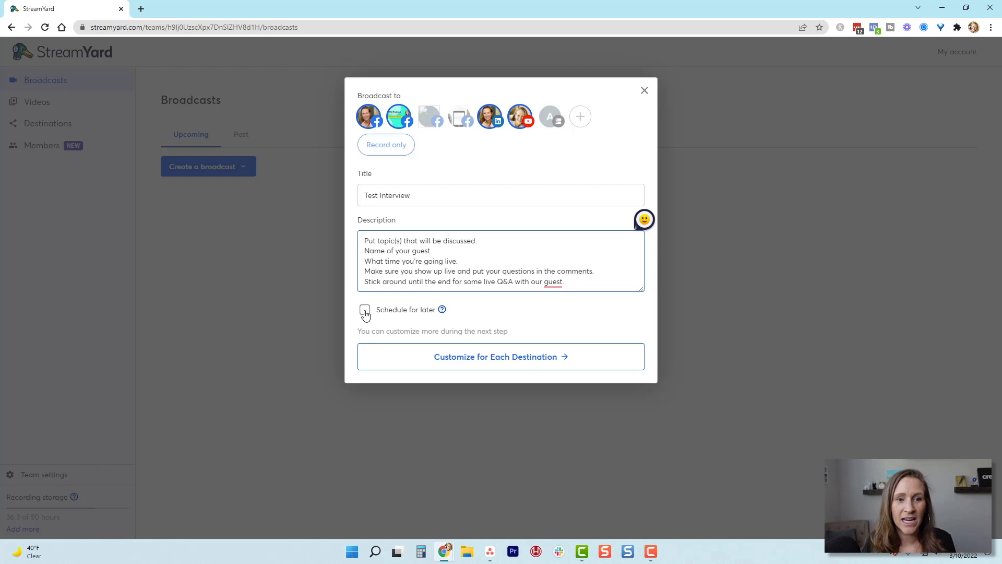
Schedule the broadcast for later, picking March 19 then changing it to March 16.
{"action": "left_click", "coordinate": [365, 309]}
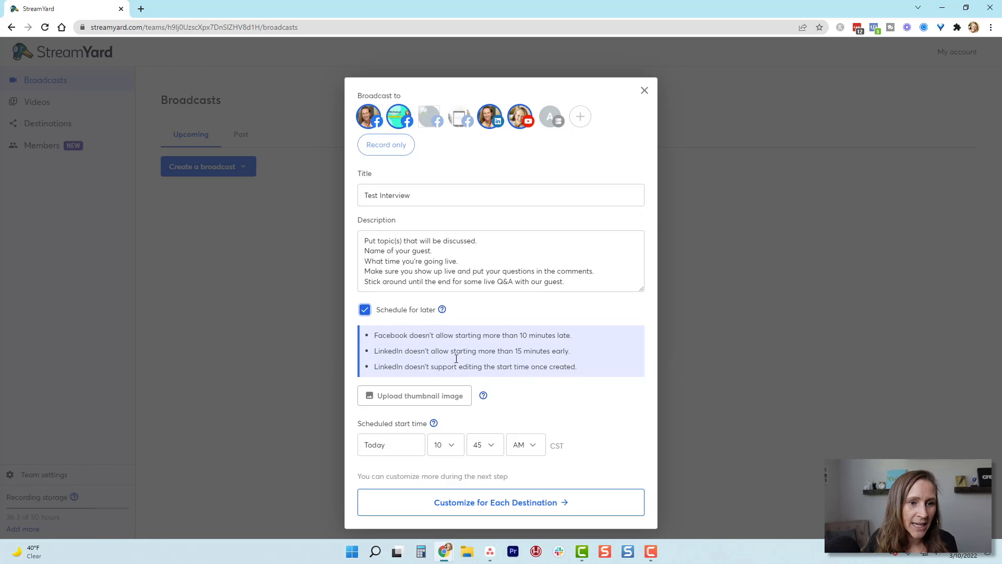
{"action": "mouse_move", "coordinate": [484, 336]}
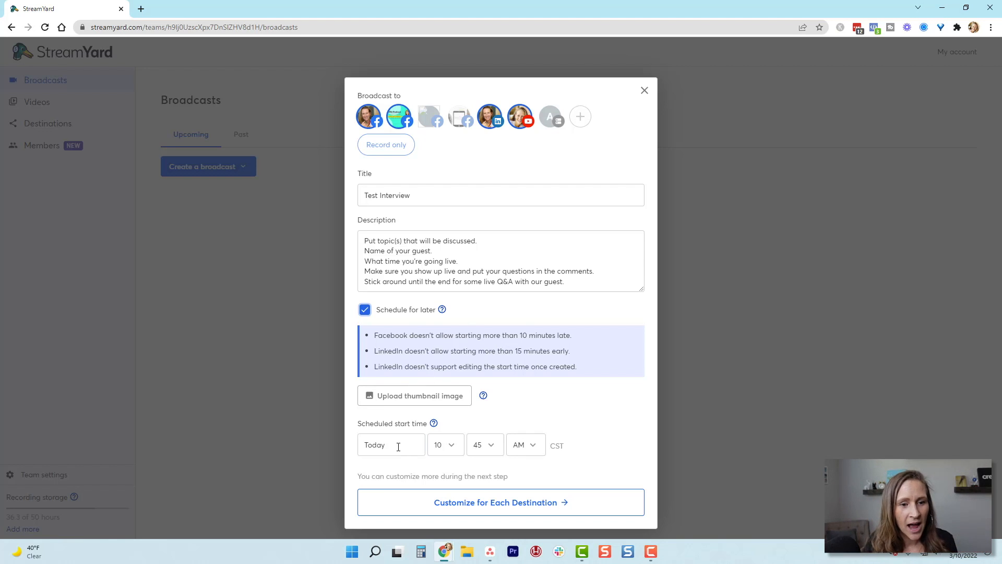
{"action": "left_click", "coordinate": [391, 444]}
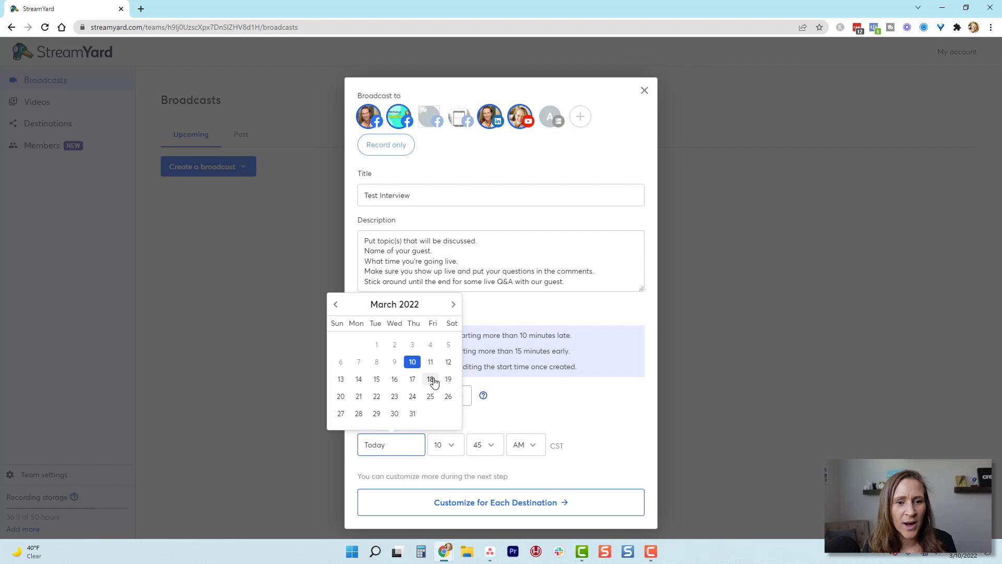
{"action": "left_click", "coordinate": [448, 379]}
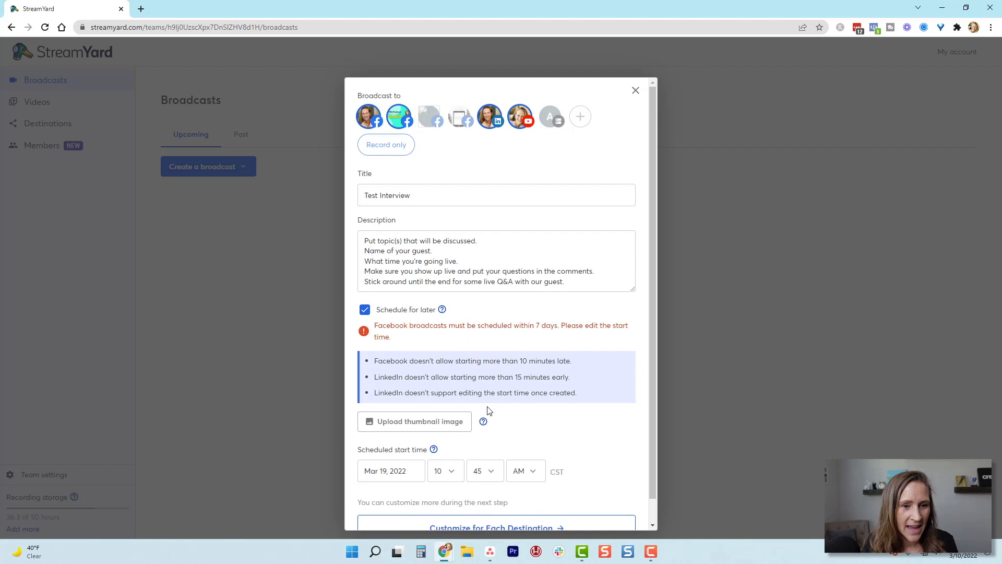
{"action": "left_click", "coordinate": [384, 470]}
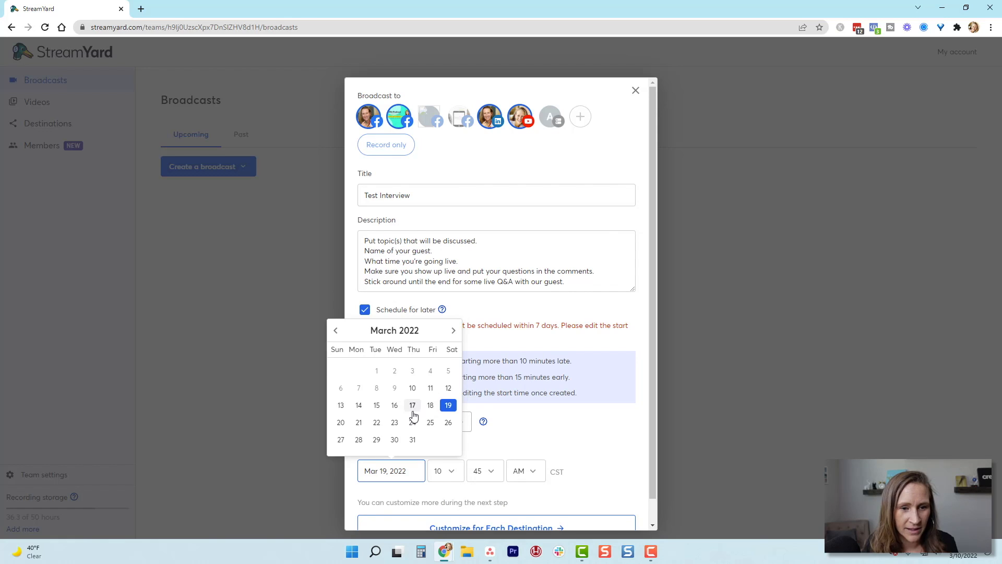
{"action": "left_click", "coordinate": [413, 405]}
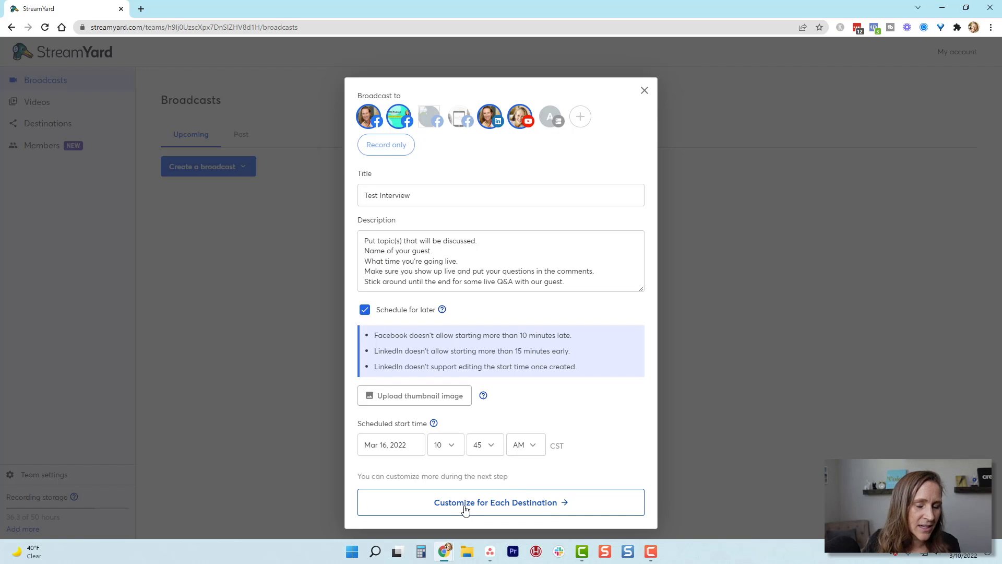
Proceed to Customize for Each Destination, listing the four scheduled public posts.
{"action": "left_click", "coordinate": [500, 502]}
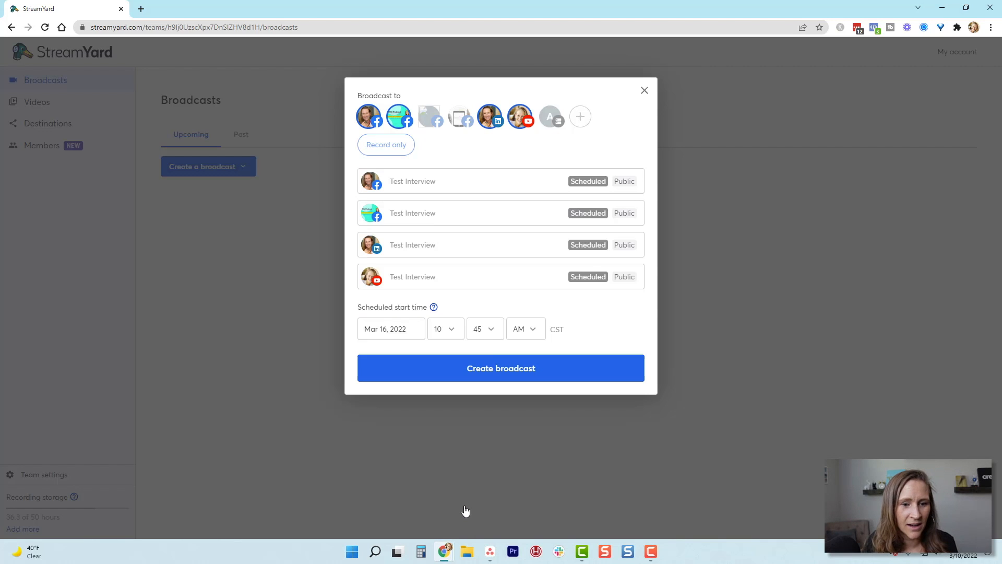
{"action": "mouse_move", "coordinate": [464, 275]}
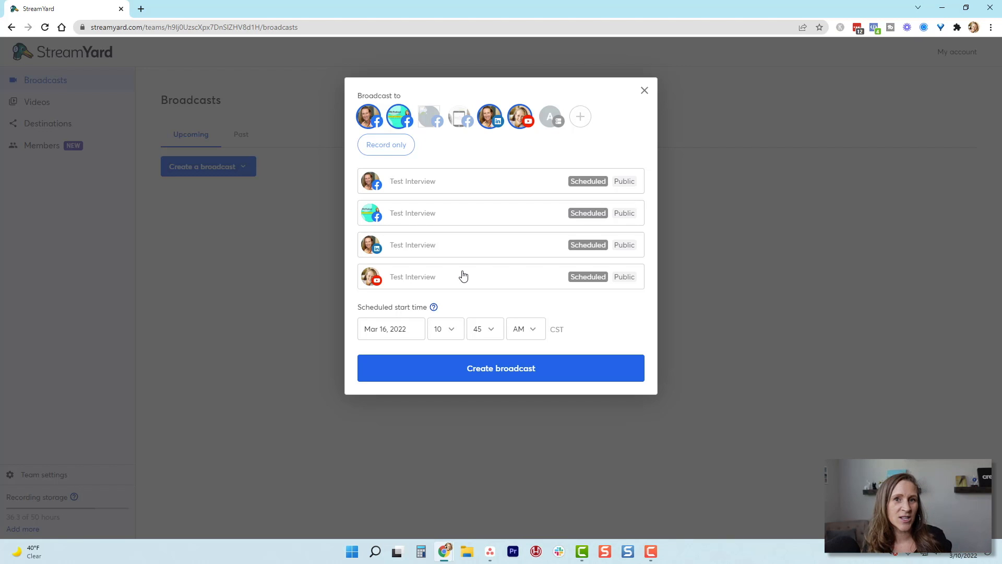
{"action": "mouse_move", "coordinate": [467, 274]}
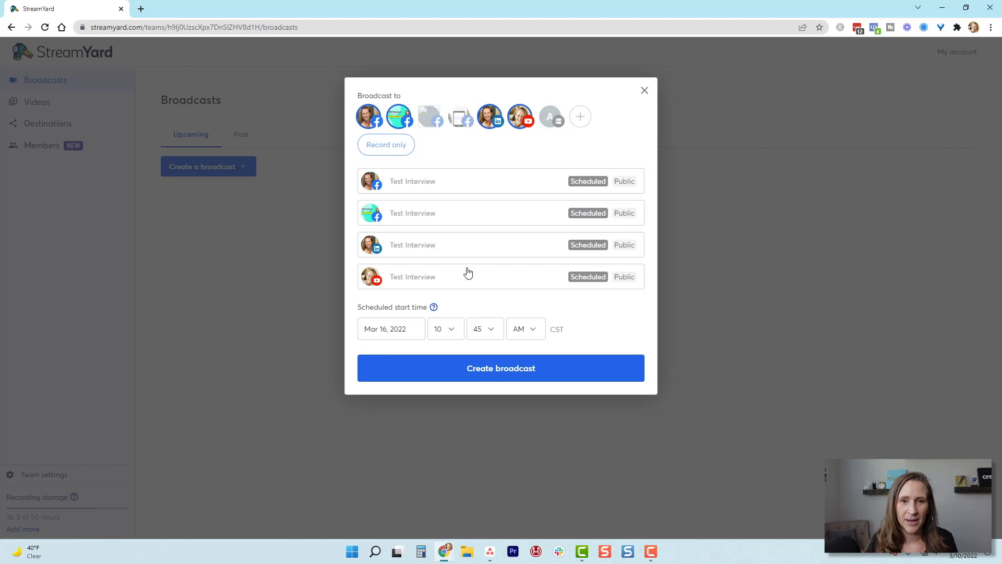
{"action": "mouse_move", "coordinate": [500, 368]}
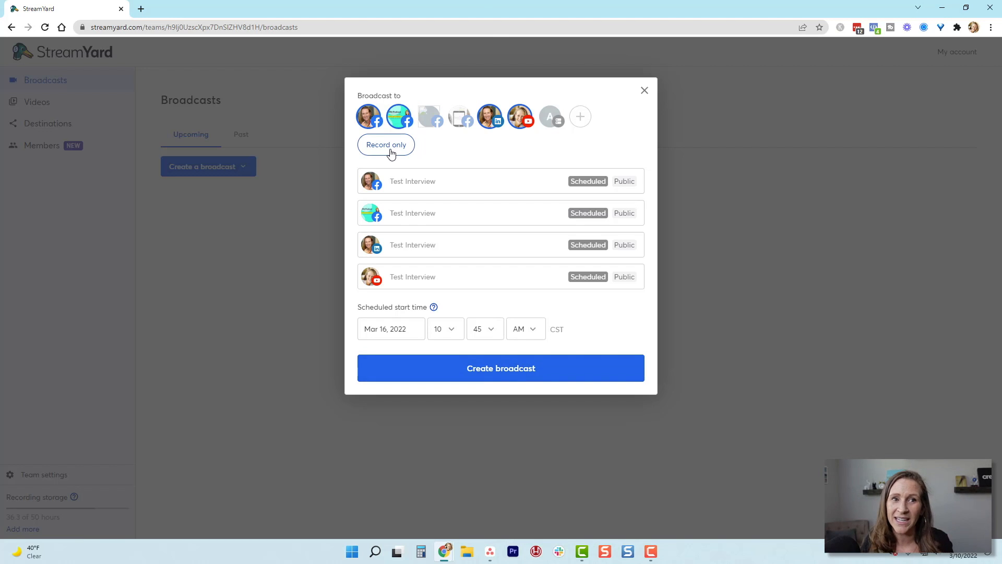
Switch to Record only, title it Test and create the broadcast.
{"action": "left_click", "coordinate": [386, 144]}
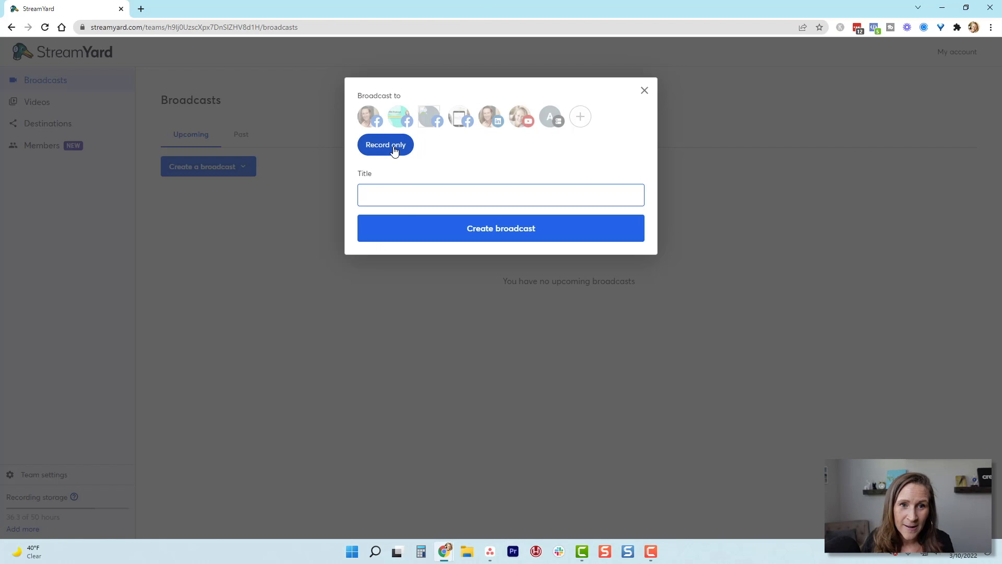
{"action": "type", "text": "Test Interview"}
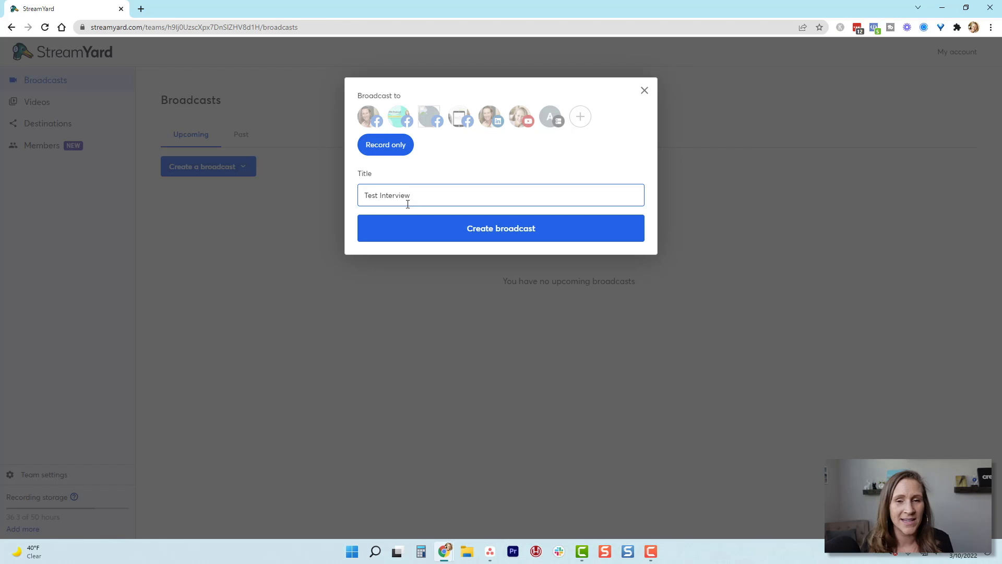
{"action": "mouse_move", "coordinate": [417, 235]}
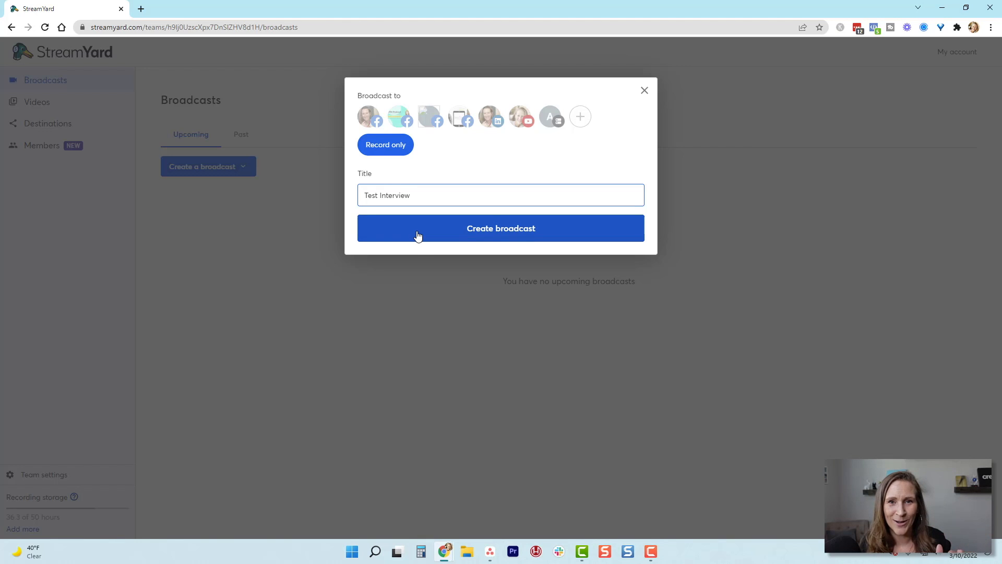
{"action": "mouse_move", "coordinate": [465, 236]}
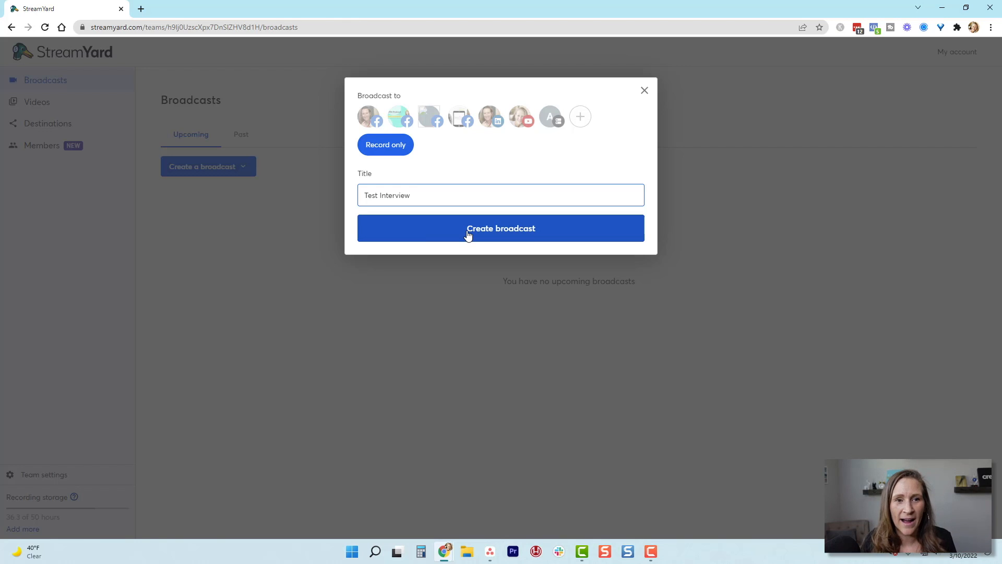
{"action": "left_click", "coordinate": [500, 228]}
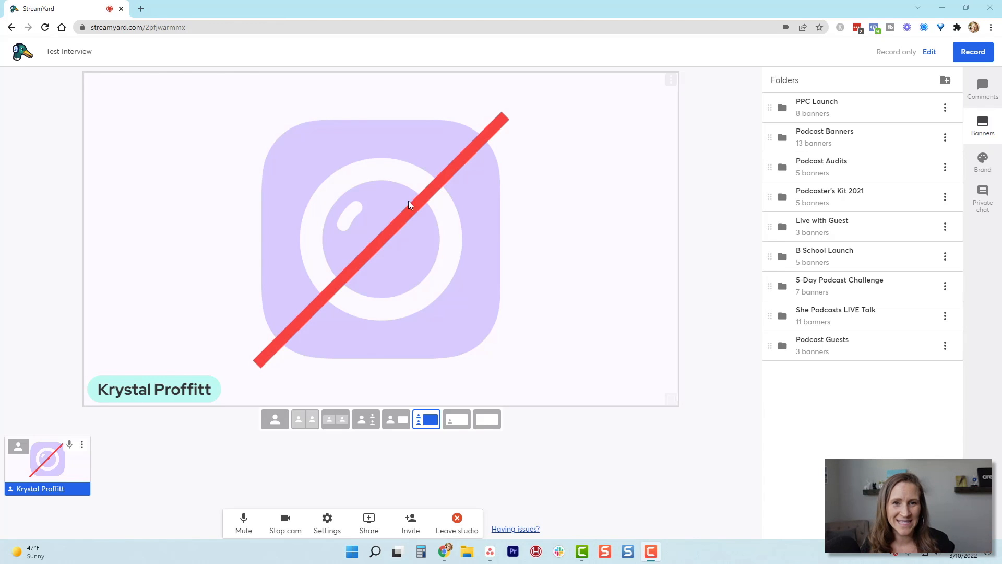
{"action": "mouse_move", "coordinate": [320, 245]}
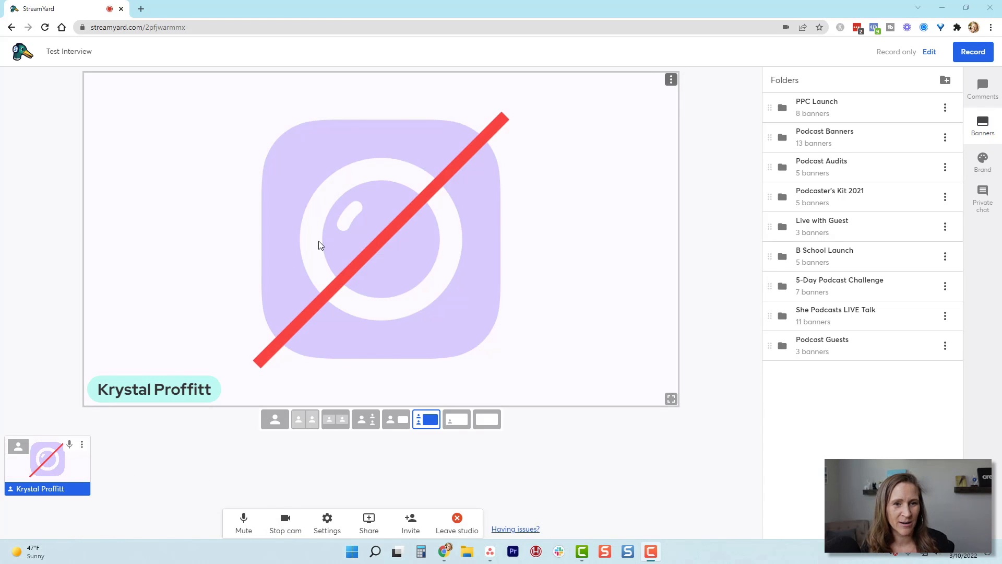
{"action": "mouse_move", "coordinate": [326, 236]}
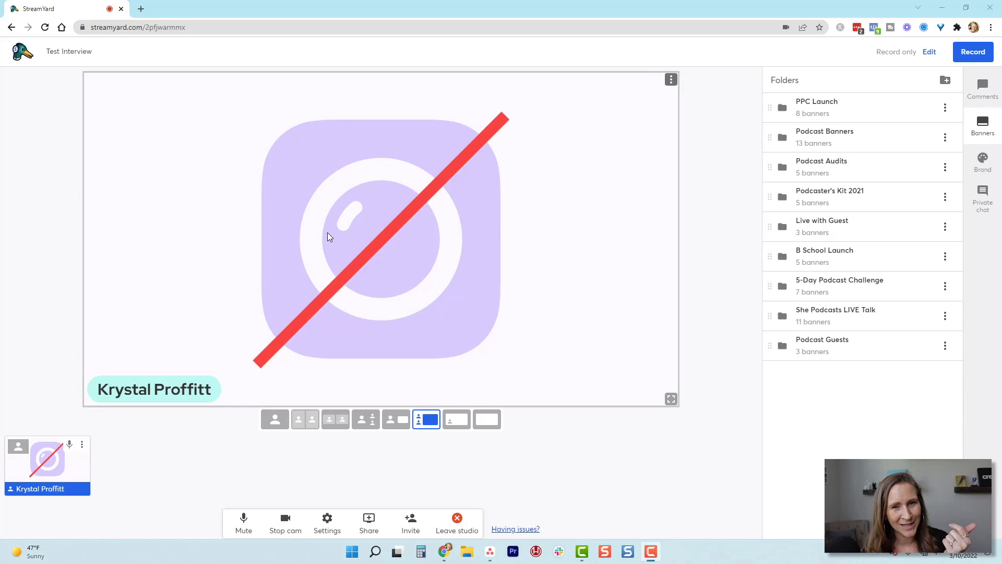
{"action": "mouse_move", "coordinate": [345, 360]}
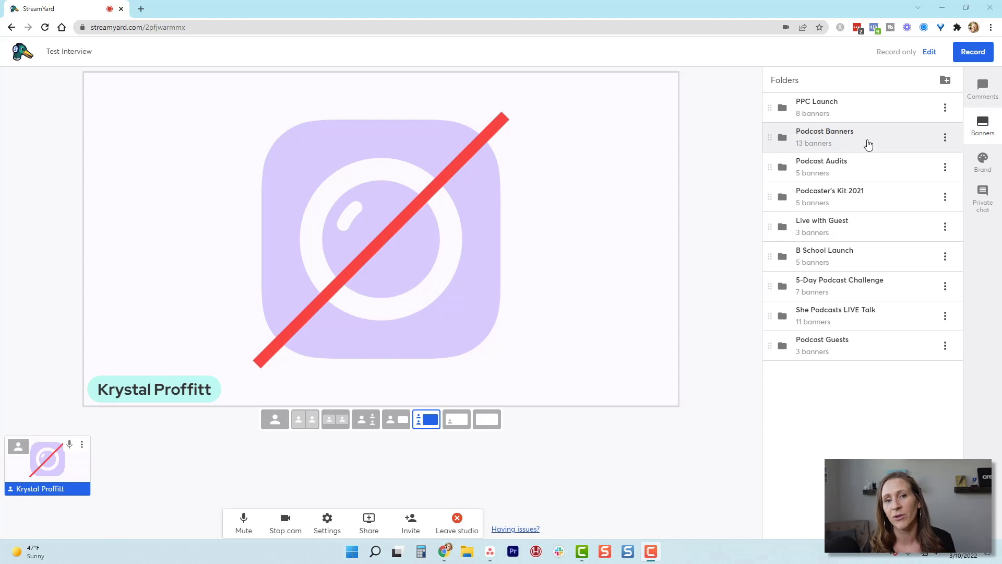
Open the Podcast Banners folder in the studio's Banners panel.
{"action": "left_click", "coordinate": [825, 136]}
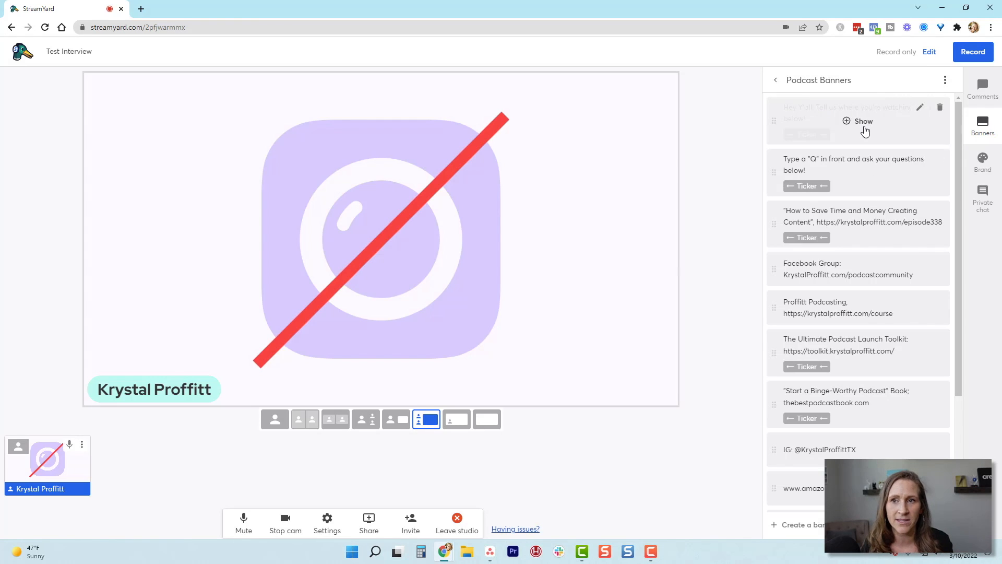
Show the watching-from, ask-your-questions and Instagram handle banners on stage in turn.
{"action": "left_click", "coordinate": [862, 121]}
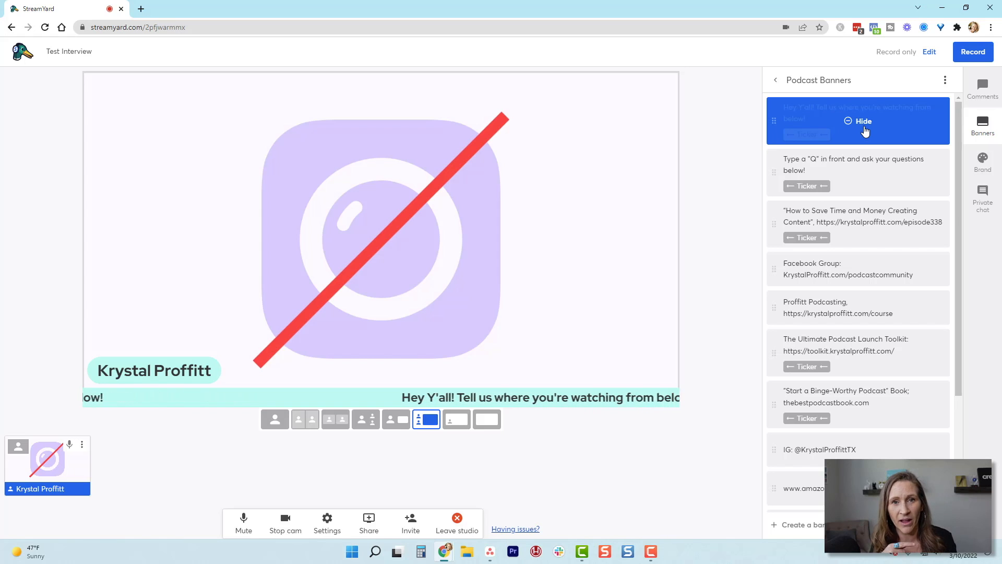
{"action": "left_click", "coordinate": [858, 121]}
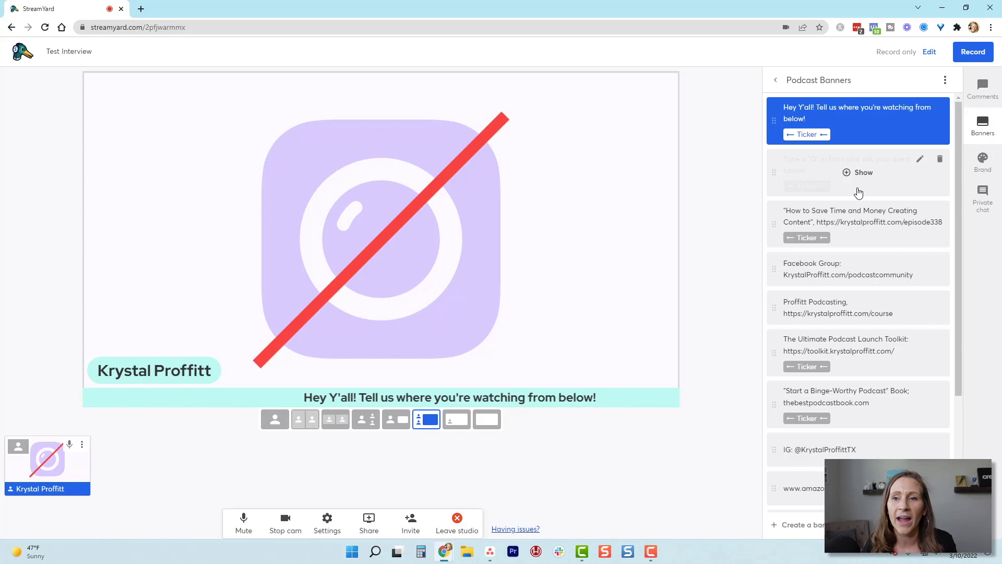
{"action": "left_click", "coordinate": [858, 172]}
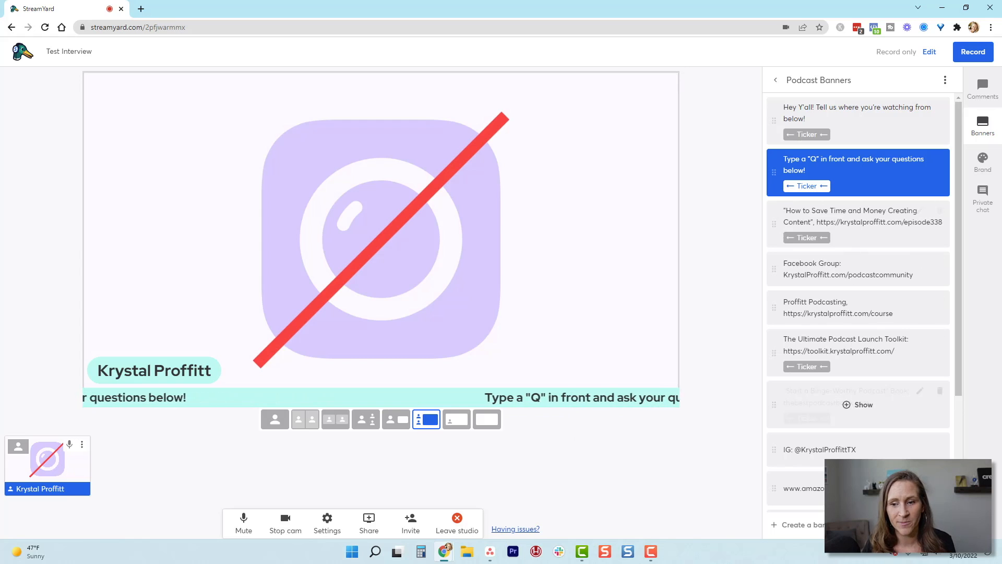
{"action": "left_click", "coordinate": [858, 449]}
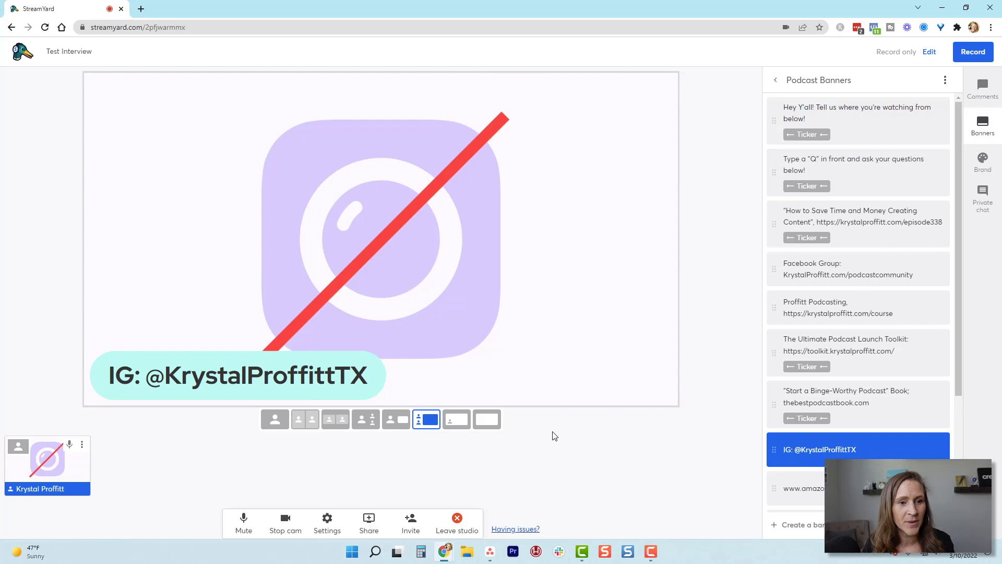
{"action": "mouse_move", "coordinate": [551, 448]}
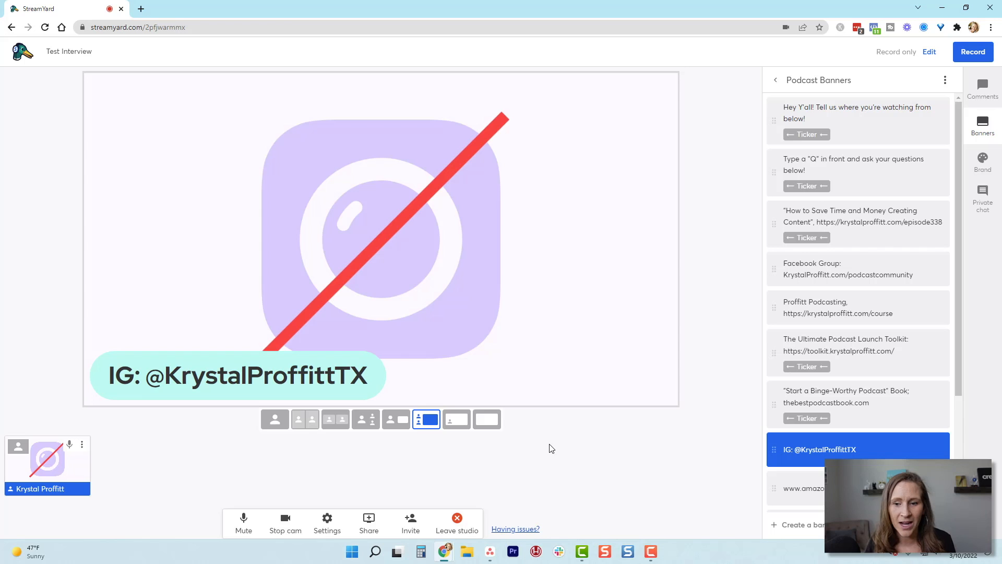
{"action": "scroll", "scroll_direction": "down", "scroll_amount": 3}
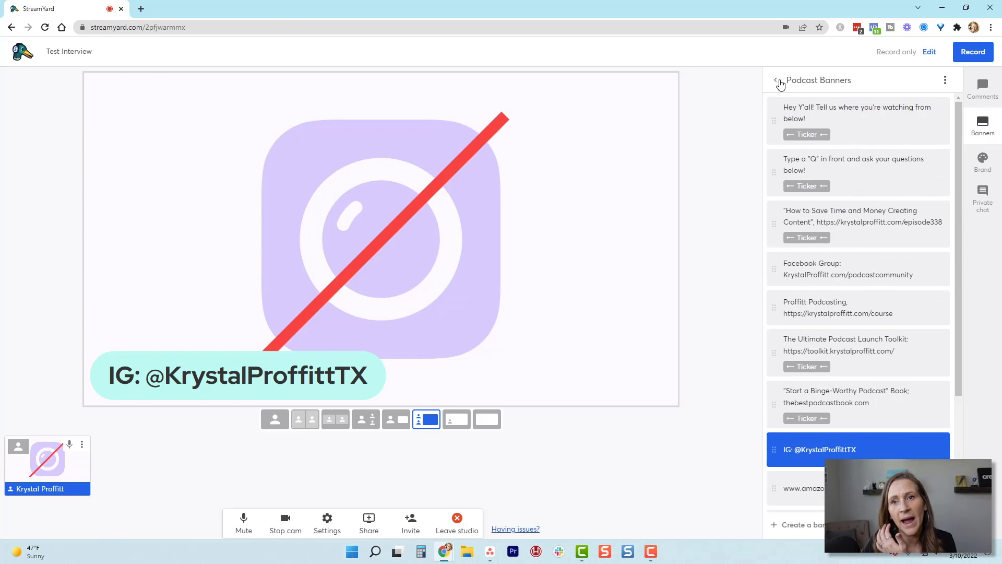
Open the Podcast Guests folder and show its guest-name and topic banners on stream.
{"action": "left_click", "coordinate": [775, 81]}
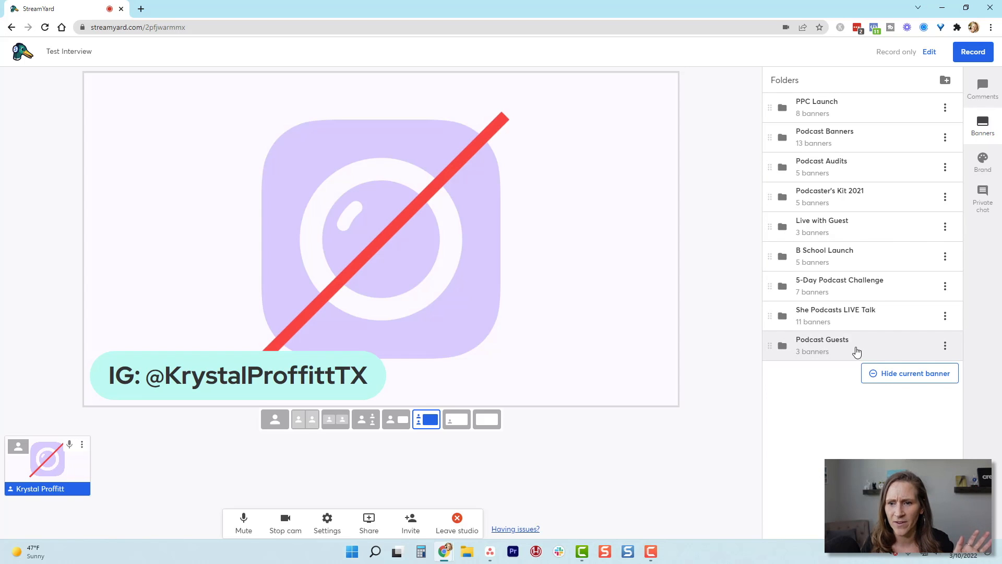
{"action": "left_click", "coordinate": [822, 345]}
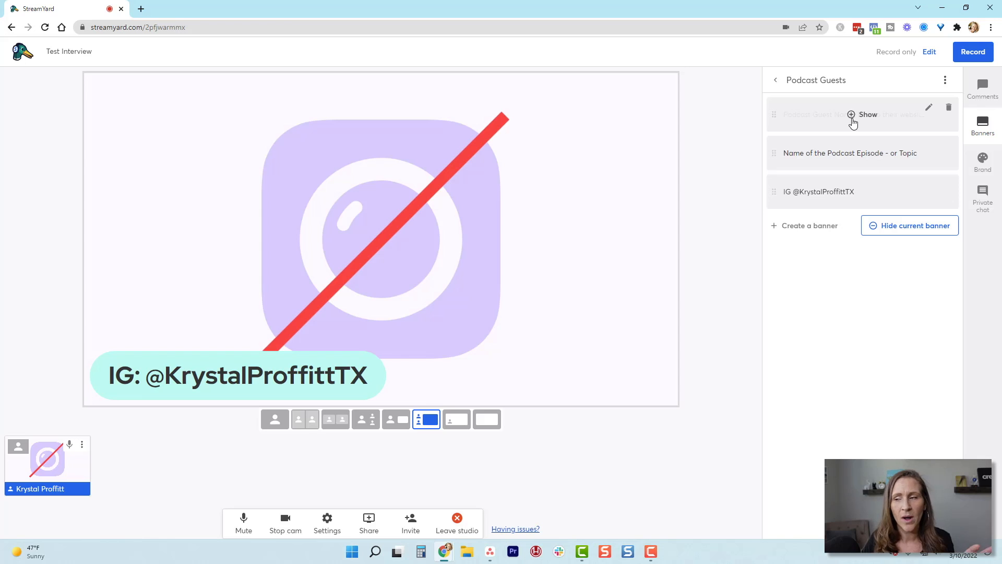
{"action": "left_click", "coordinate": [867, 115]}
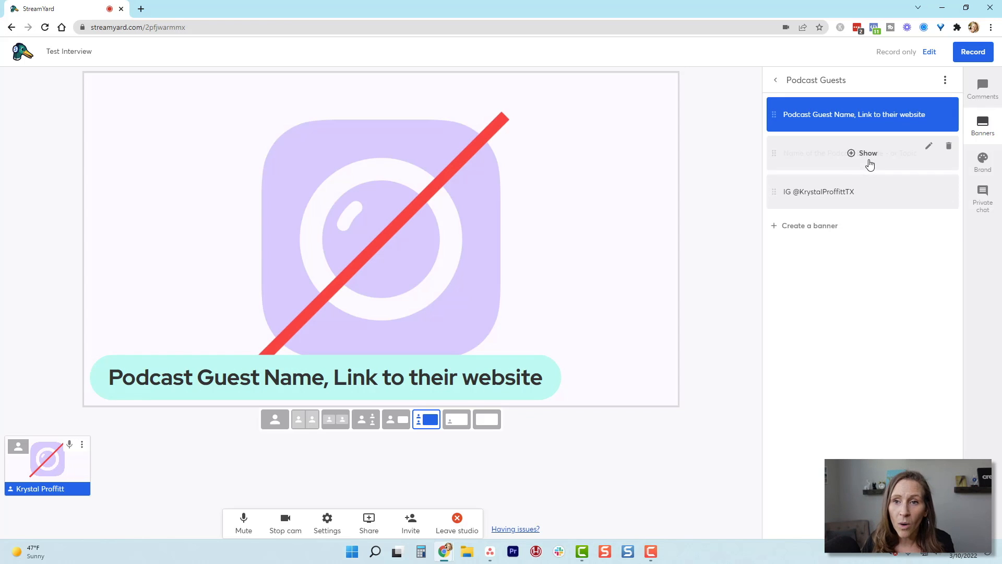
{"action": "left_click", "coordinate": [867, 153]}
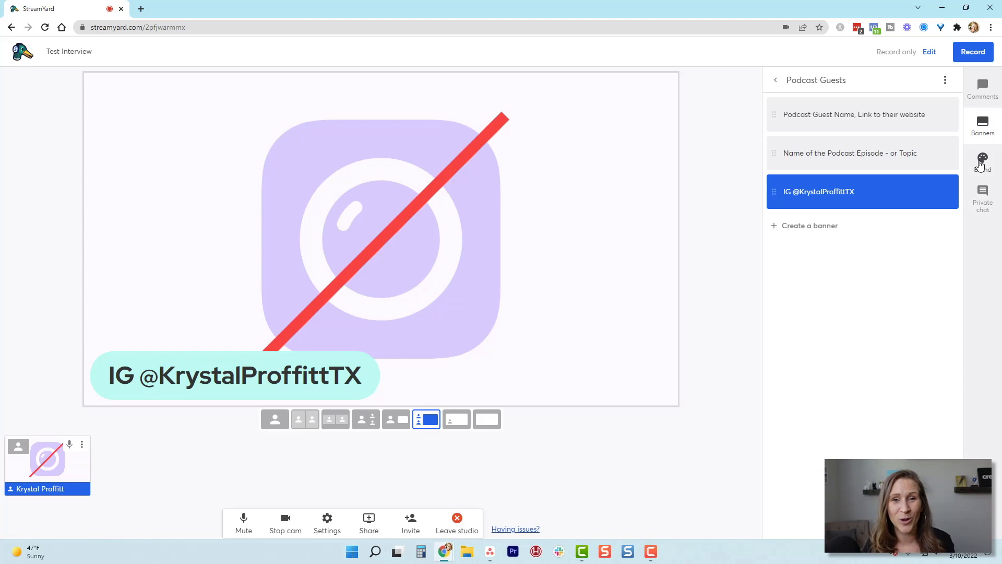
In Brand settings, try The Proffitt Podcast logo then switch to the handwritten Krystal Proffitt logo.
{"action": "left_click", "coordinate": [982, 160]}
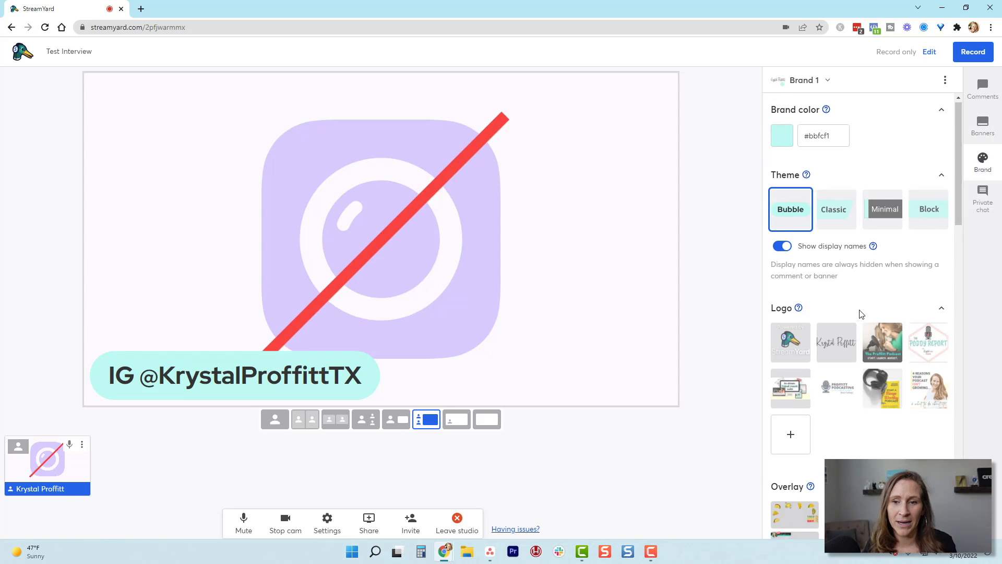
{"action": "left_click", "coordinate": [882, 291]}
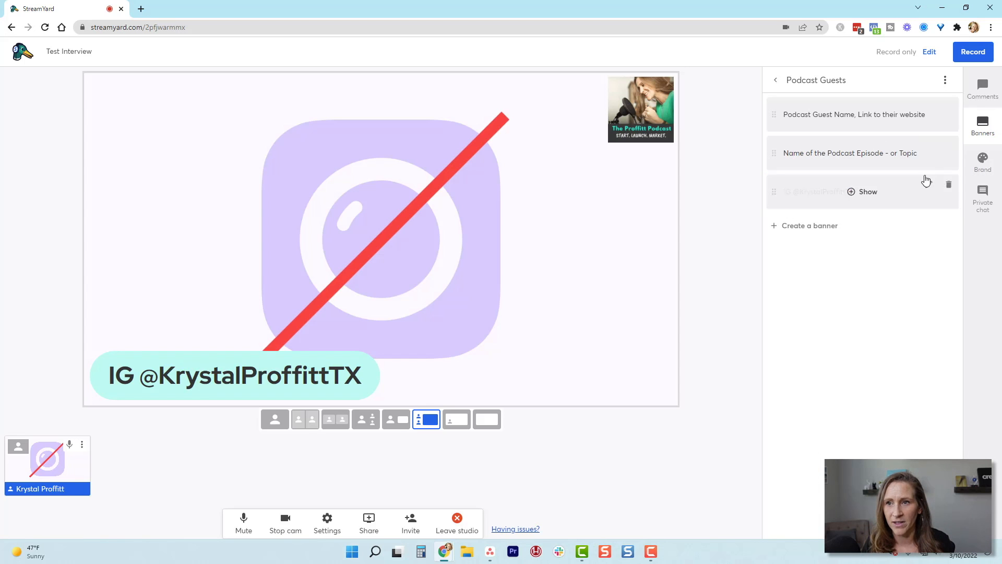
{"action": "left_click", "coordinate": [982, 163]}
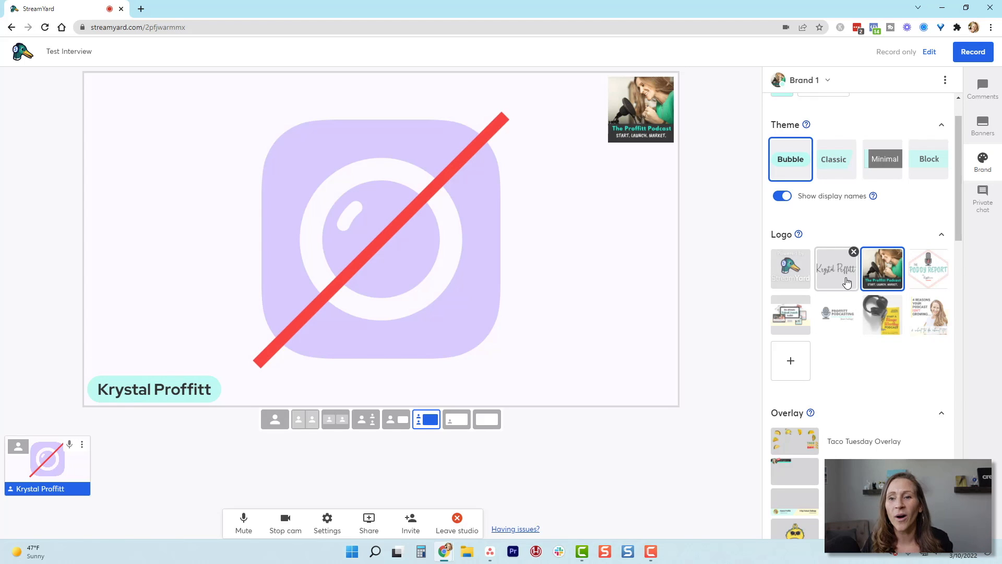
{"action": "left_click", "coordinate": [836, 269]}
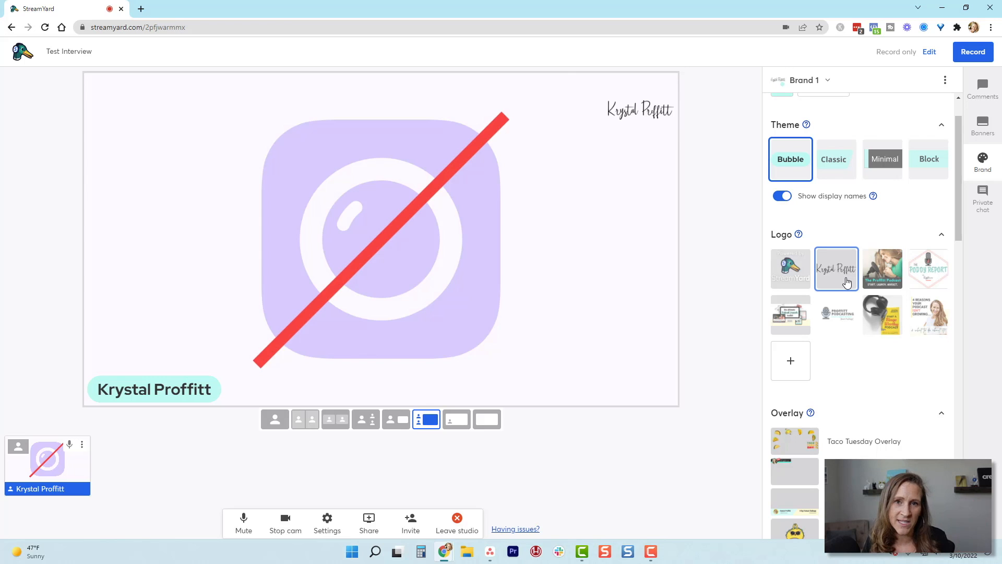
Bring the StreamYard Design overlay with the LIVE with Krystal Proffitt graphic onto stage.
{"action": "scroll", "scroll_direction": "down", "scroll_amount": 3}
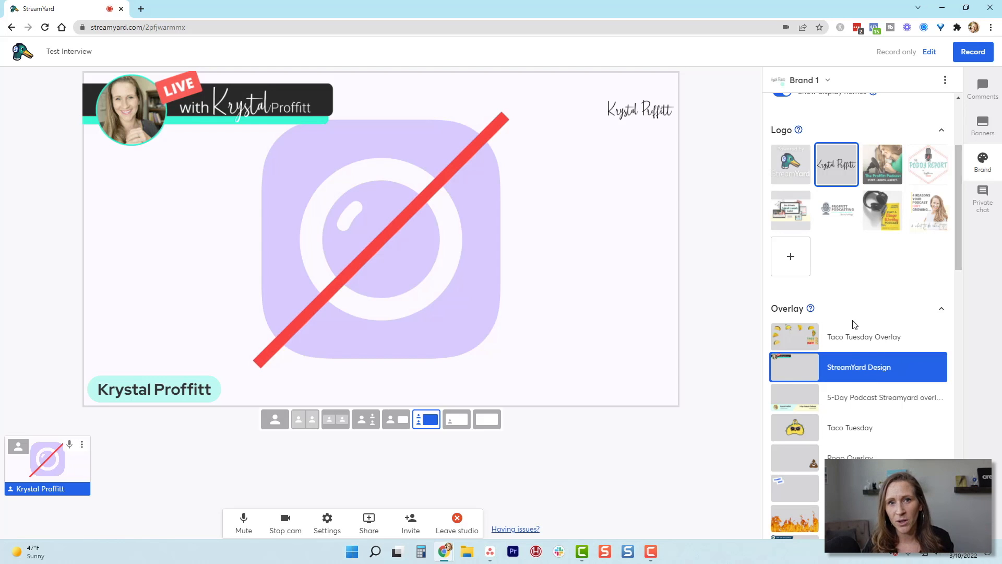
{"action": "mouse_move", "coordinate": [810, 309]}
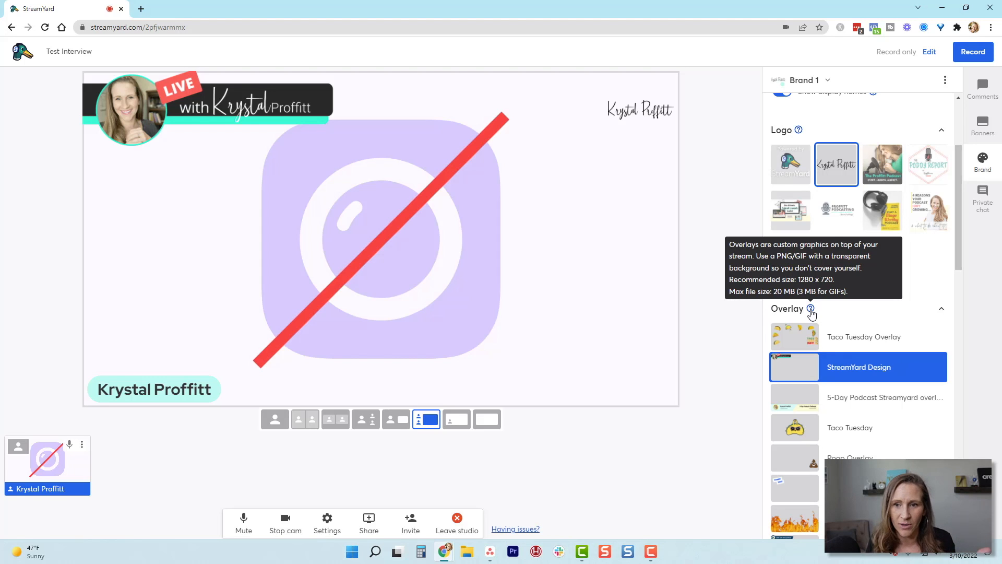
{"action": "mouse_move", "coordinate": [849, 327]}
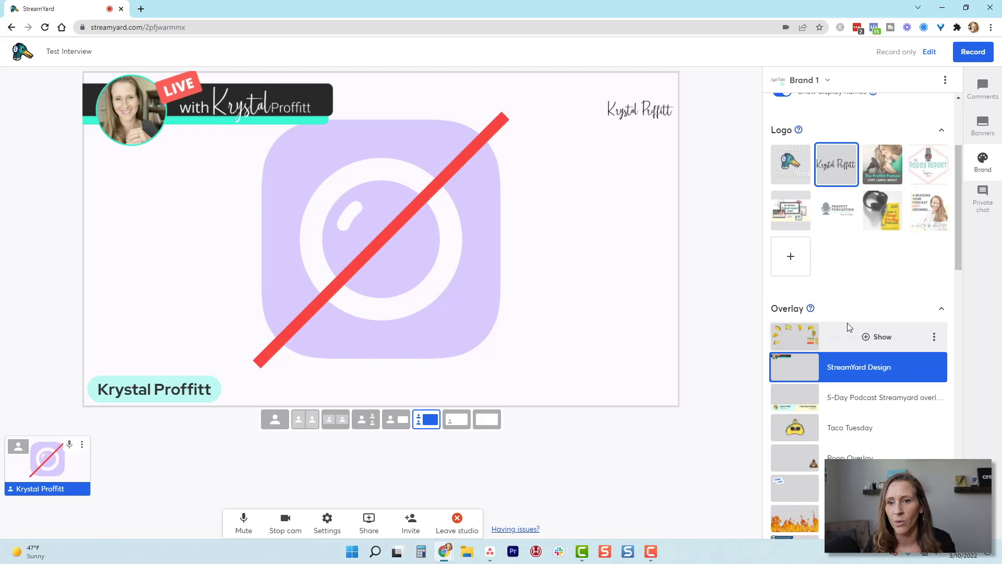
{"action": "mouse_move", "coordinate": [797, 131]}
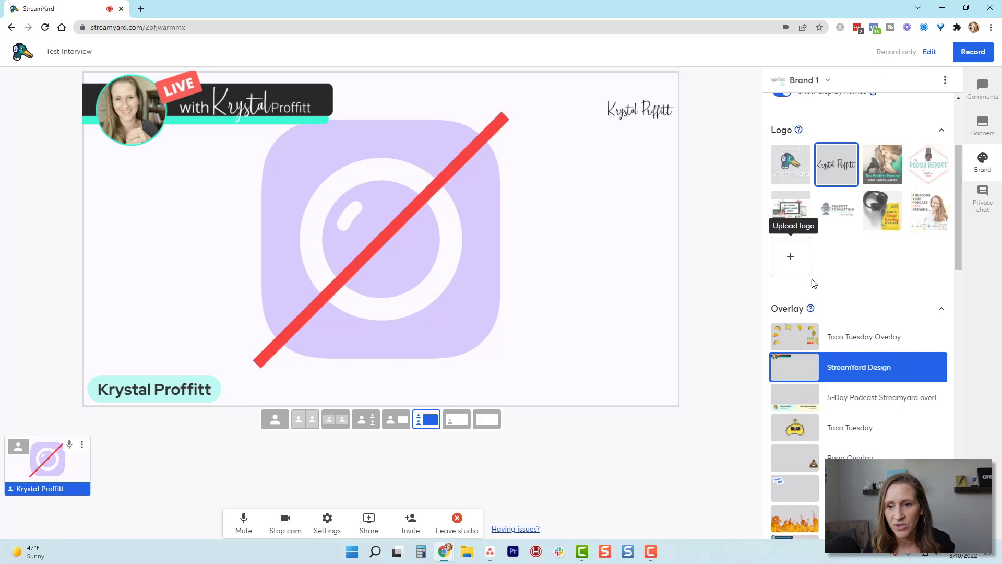
{"action": "mouse_move", "coordinate": [810, 308]}
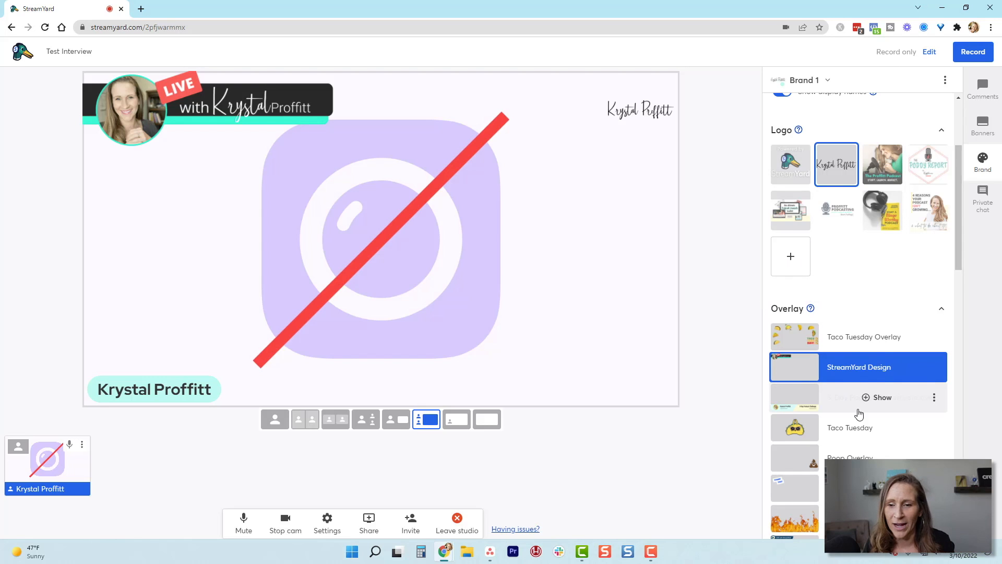
{"action": "scroll", "scroll_direction": "down", "scroll_amount": 3}
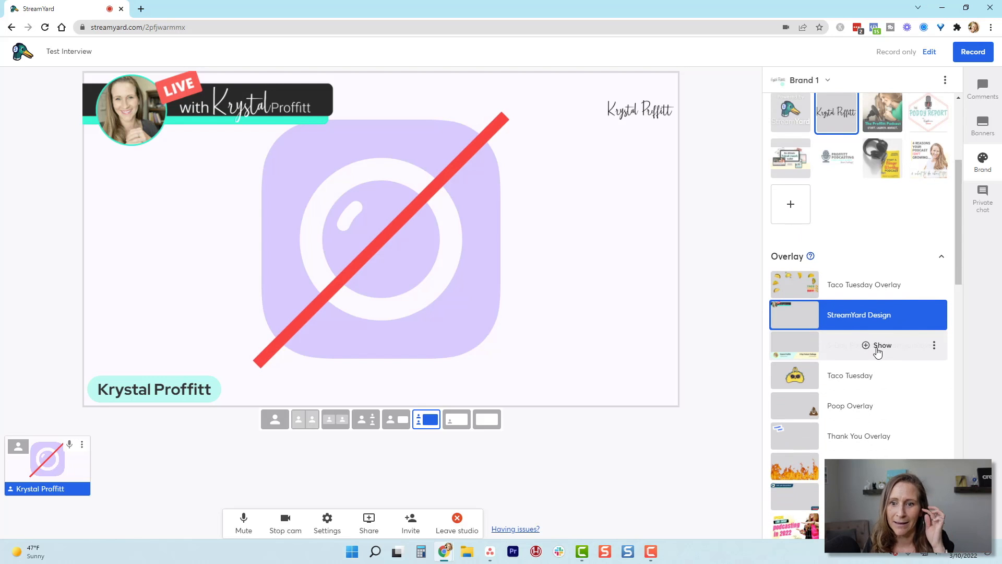
Show then hide the 5-Day Podcast Challenge overlay, then the LIVE with StreamYard overlay, leaving none.
{"action": "left_click", "coordinate": [882, 345]}
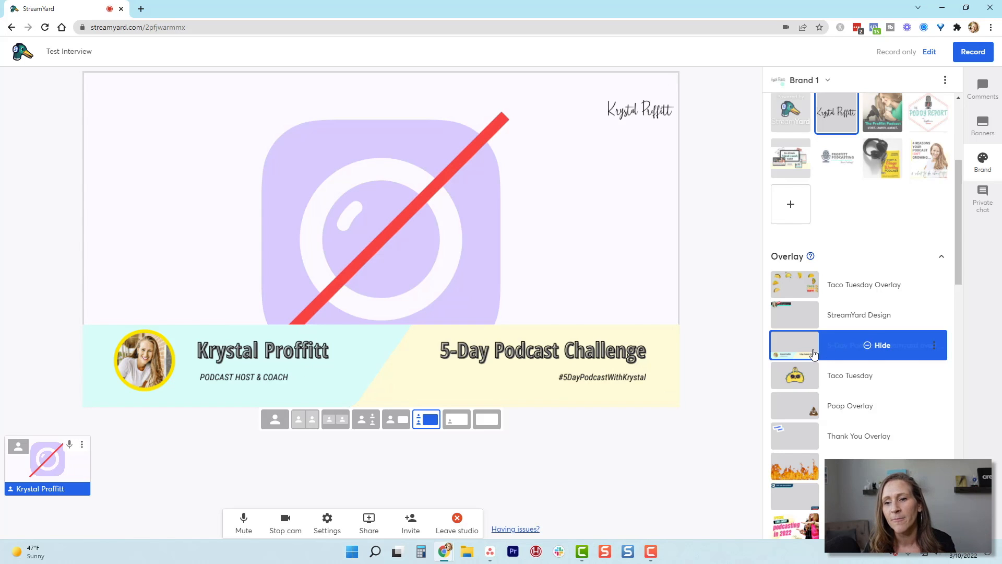
{"action": "left_click", "coordinate": [881, 345]}
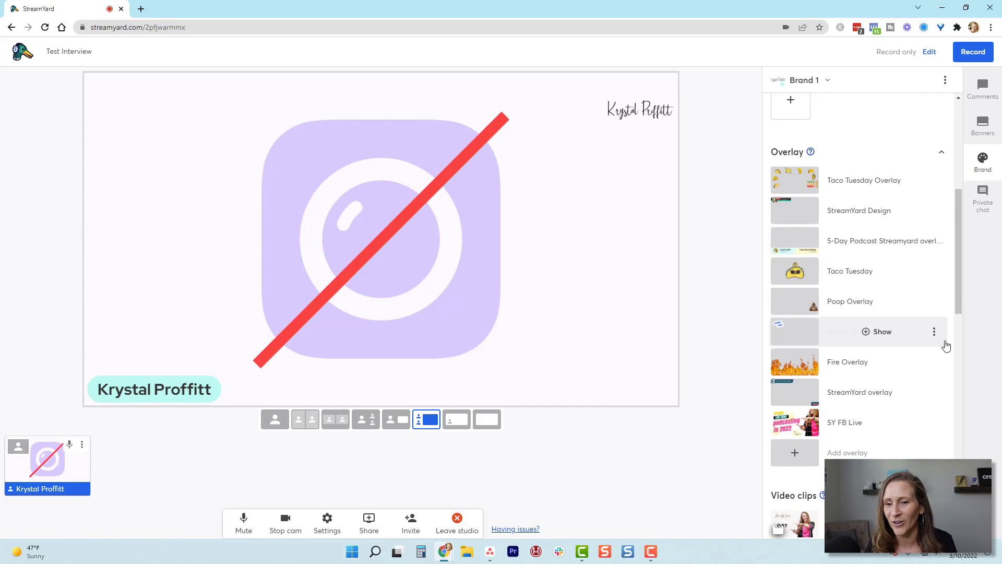
{"action": "scroll", "scroll_direction": "down", "scroll_amount": 3}
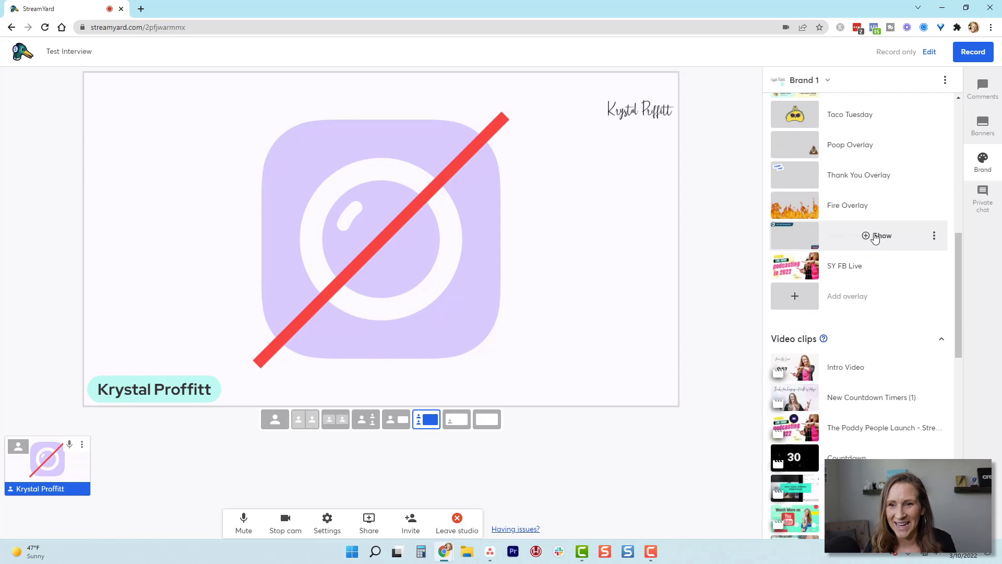
{"action": "left_click", "coordinate": [881, 235]}
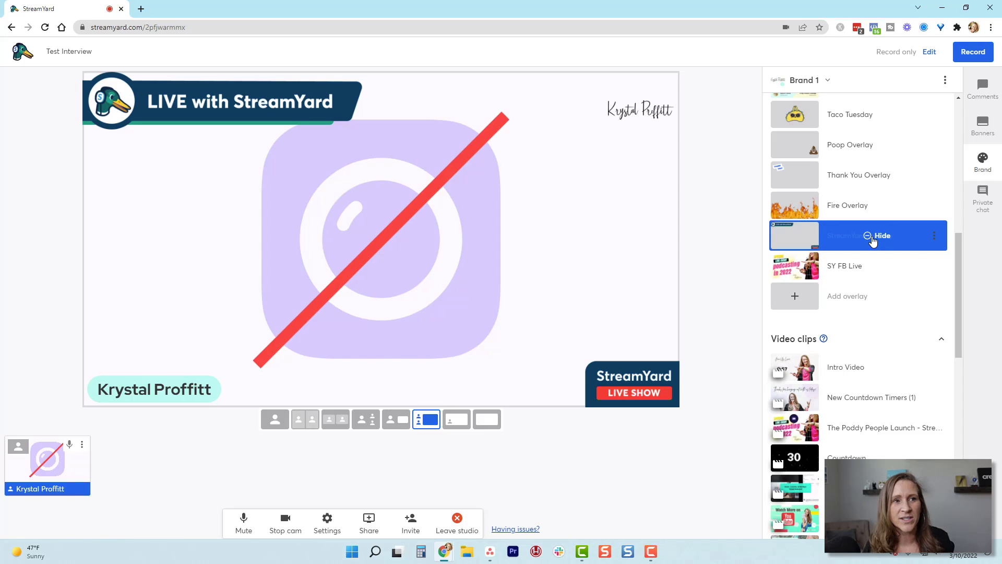
{"action": "left_click", "coordinate": [881, 234]}
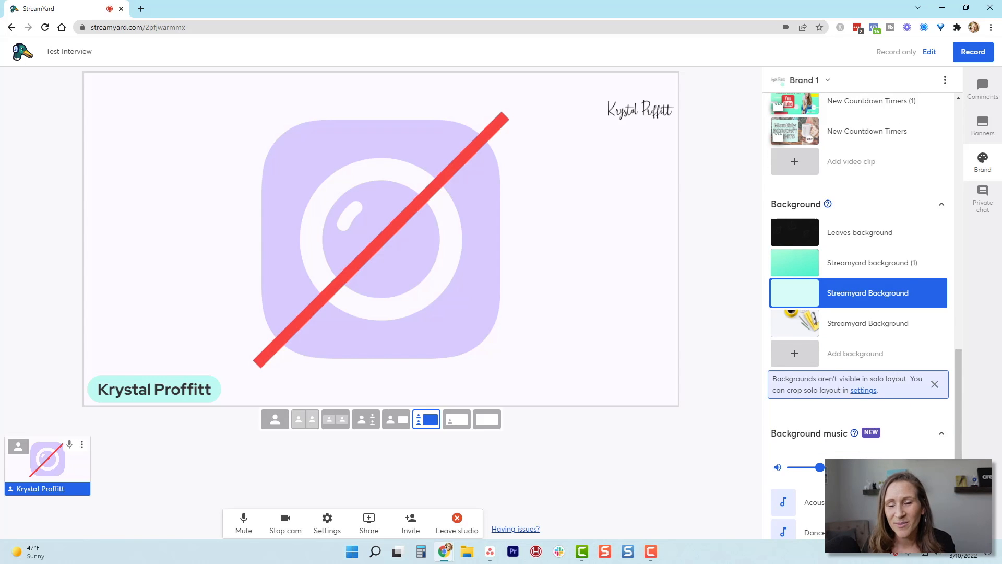
{"action": "mouse_move", "coordinate": [827, 203]}
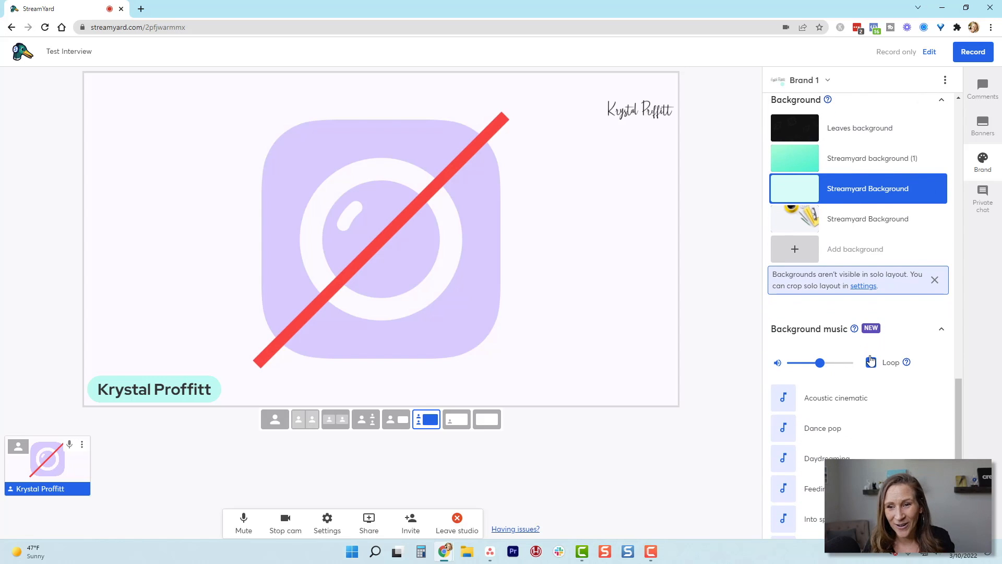
Switch on Loop for the background music.
{"action": "left_click", "coordinate": [870, 362]}
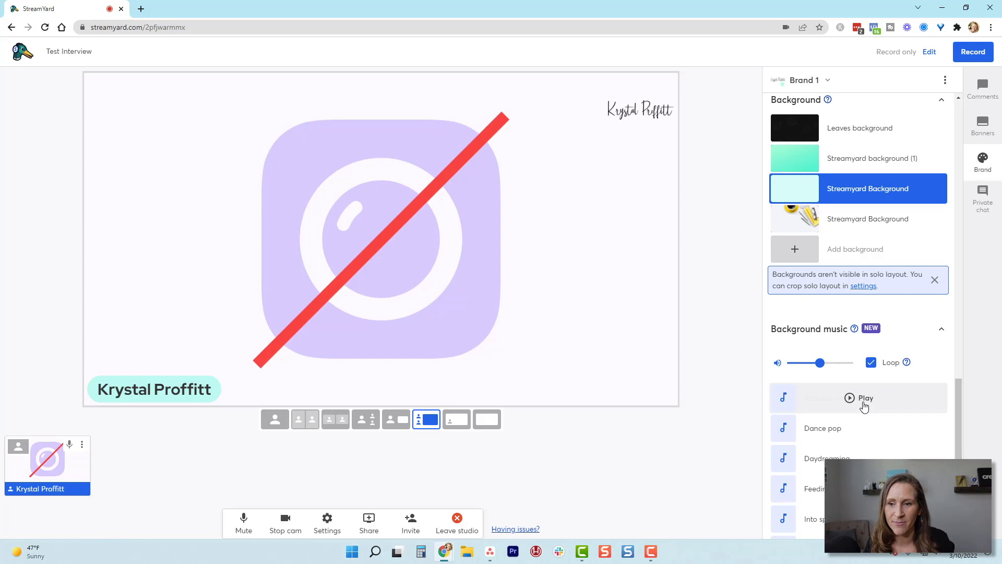
{"action": "mouse_move", "coordinate": [865, 405]}
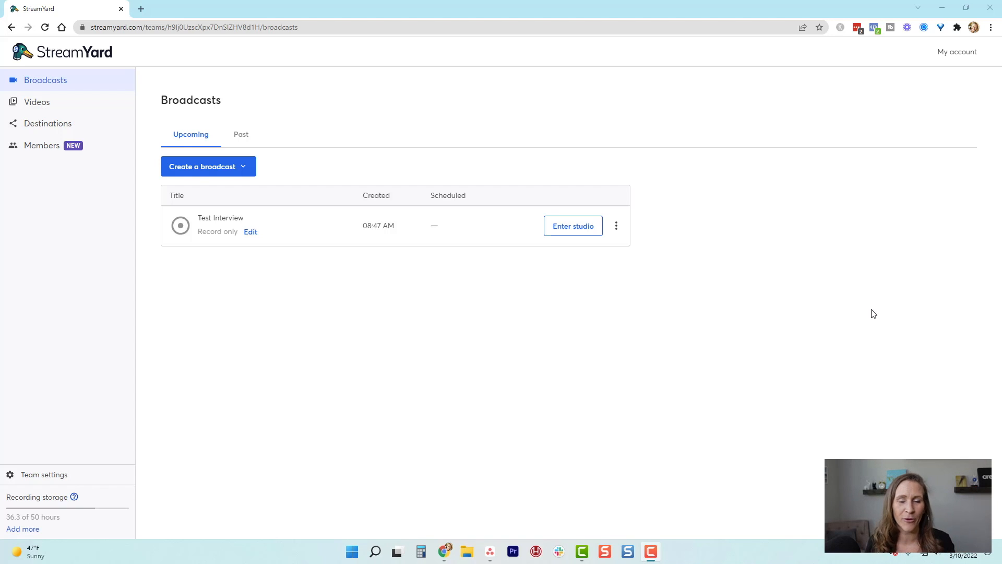
{"action": "mouse_move", "coordinate": [223, 241]}
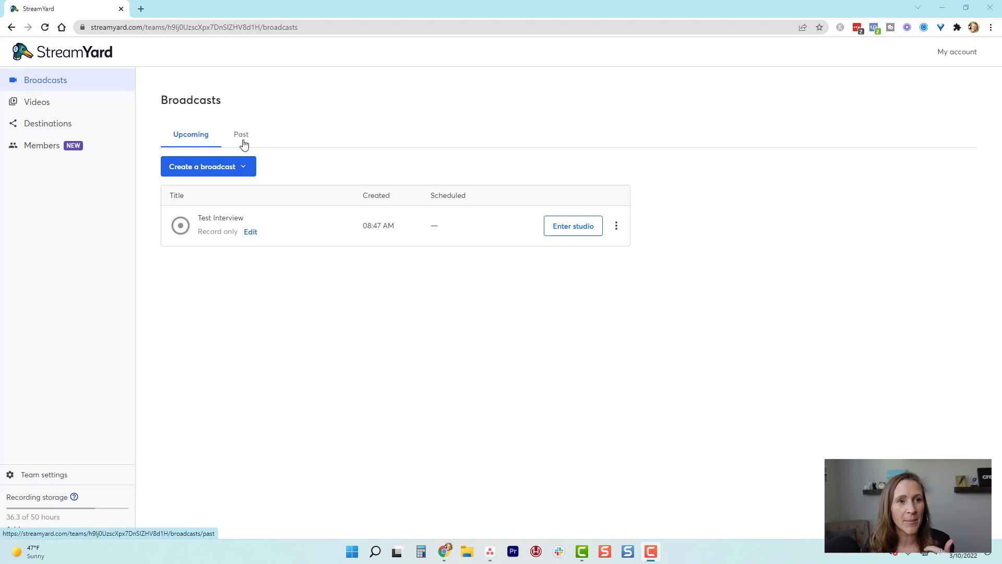
From Past broadcasts, choose Download recording for the Feb 22 Let's Talk Content Creation broadcast.
{"action": "left_click", "coordinate": [241, 134]}
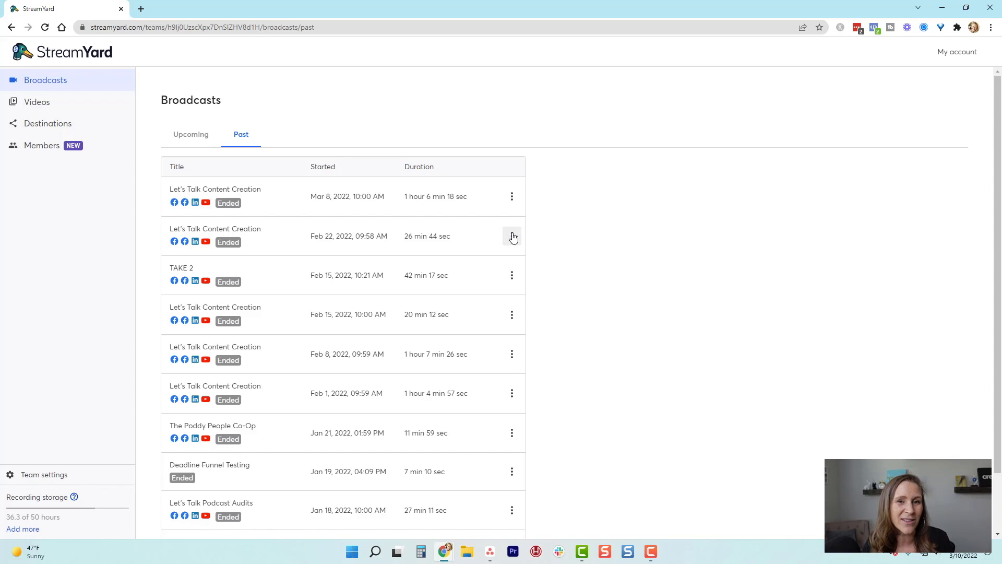
{"action": "left_click", "coordinate": [511, 237]}
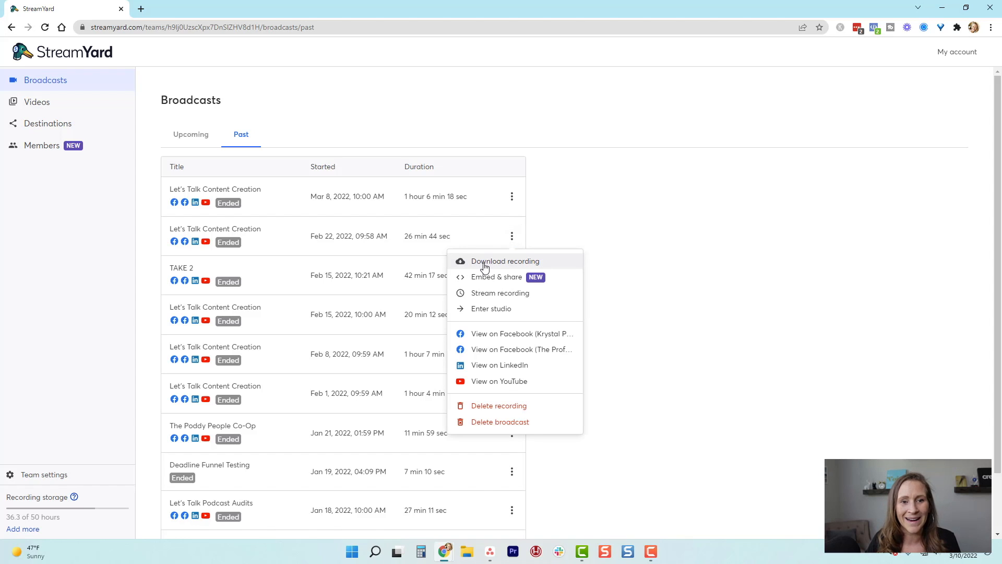
{"action": "left_click", "coordinate": [505, 260]}
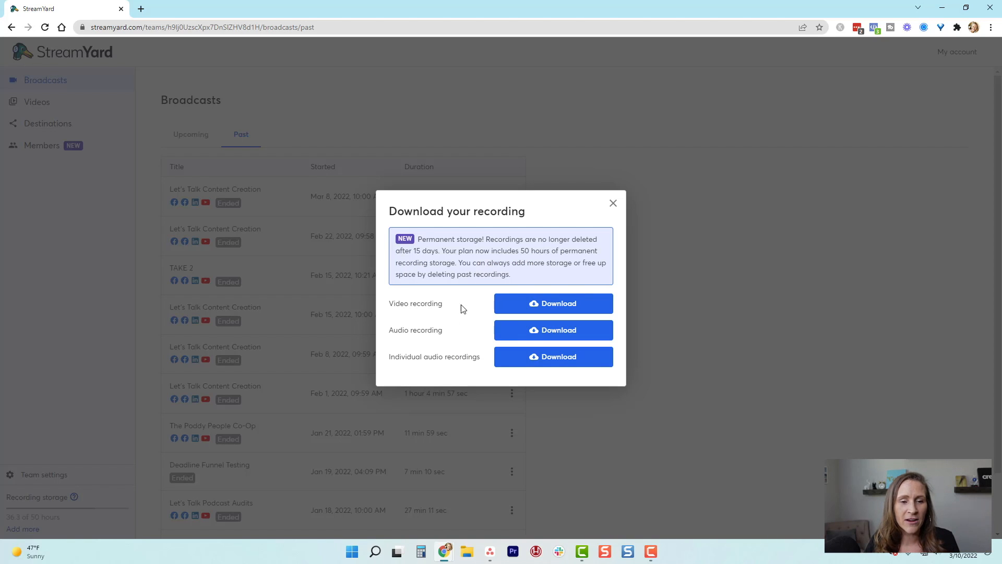